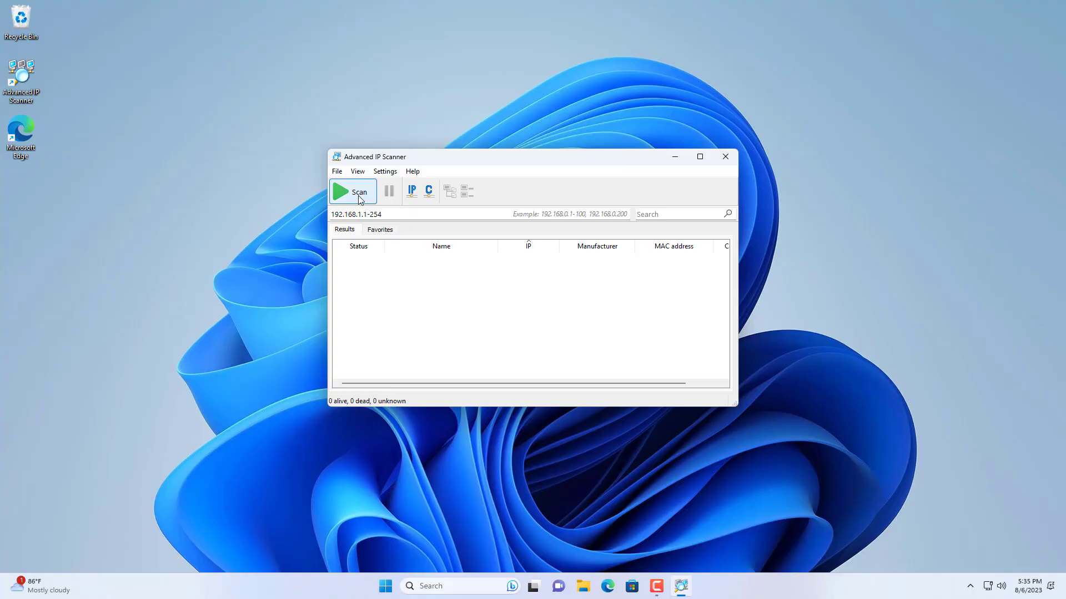
Scan the network and select the Raspberry Pi 192.168.1.12's openmediavault HTTP service
click(352, 191)
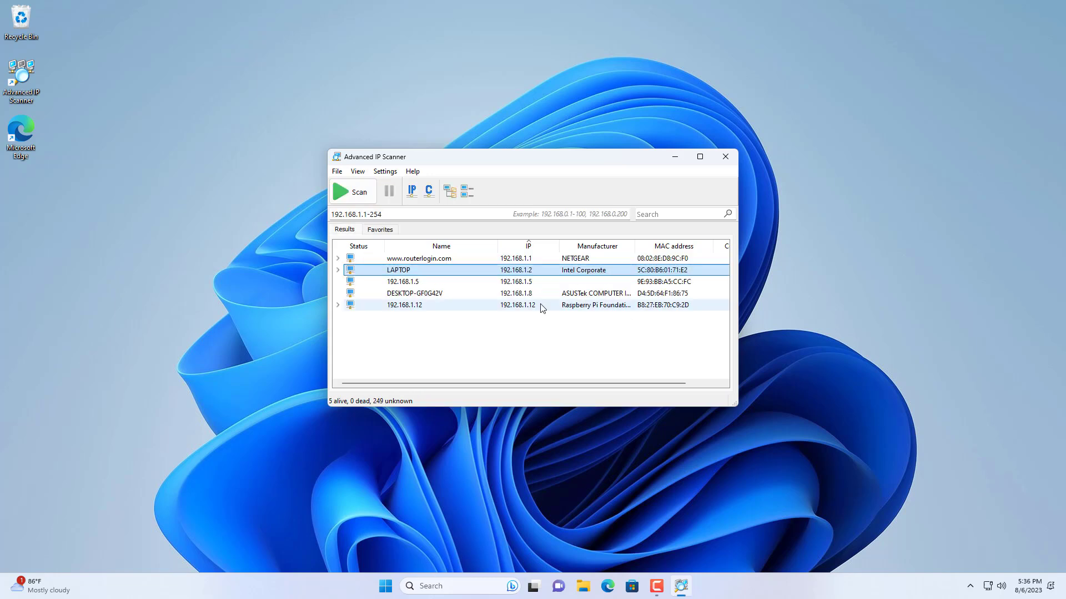
click(517, 305)
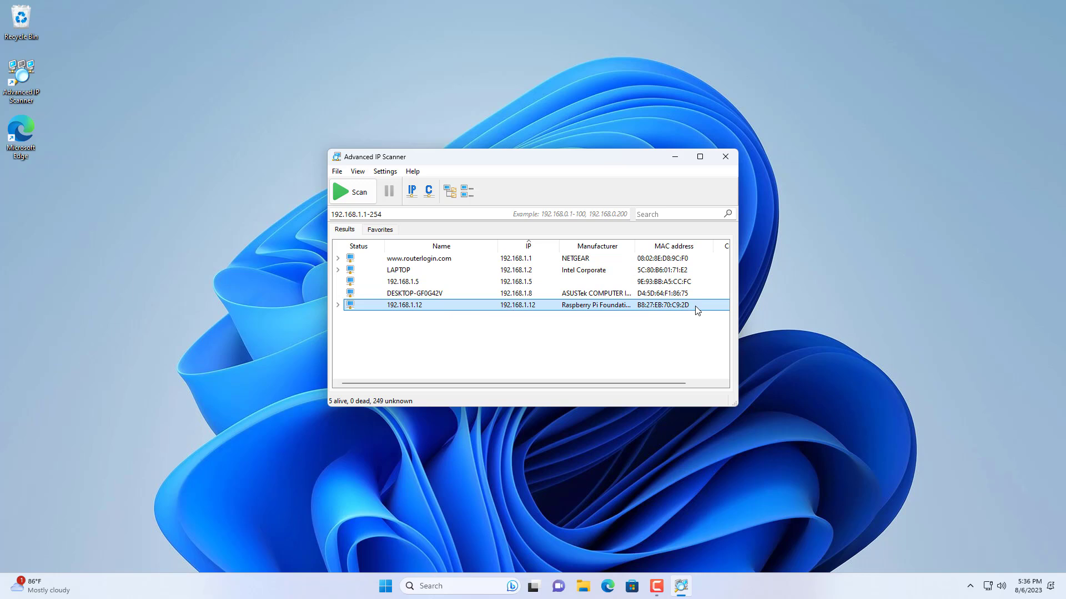
click(337, 305)
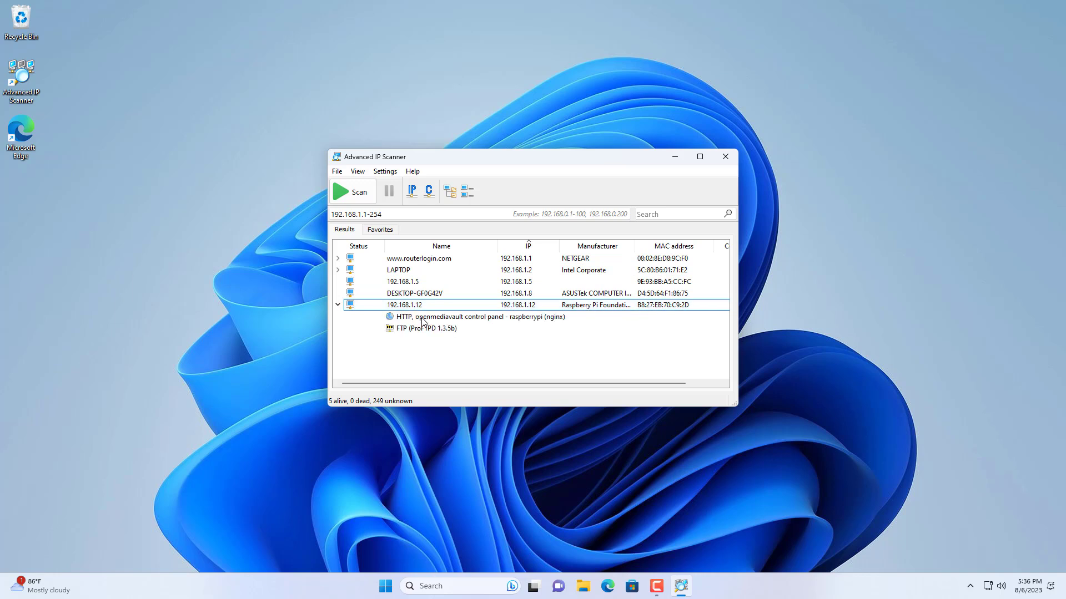
click(476, 305)
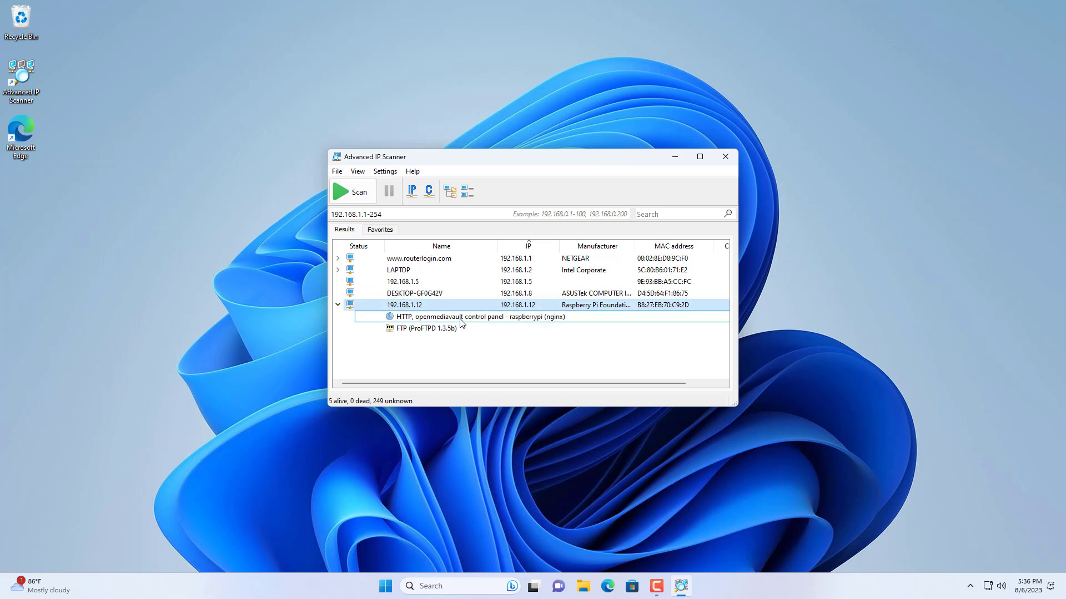
Open the openmediavault control panel in Edge and log in as admin
double_click(481, 317)
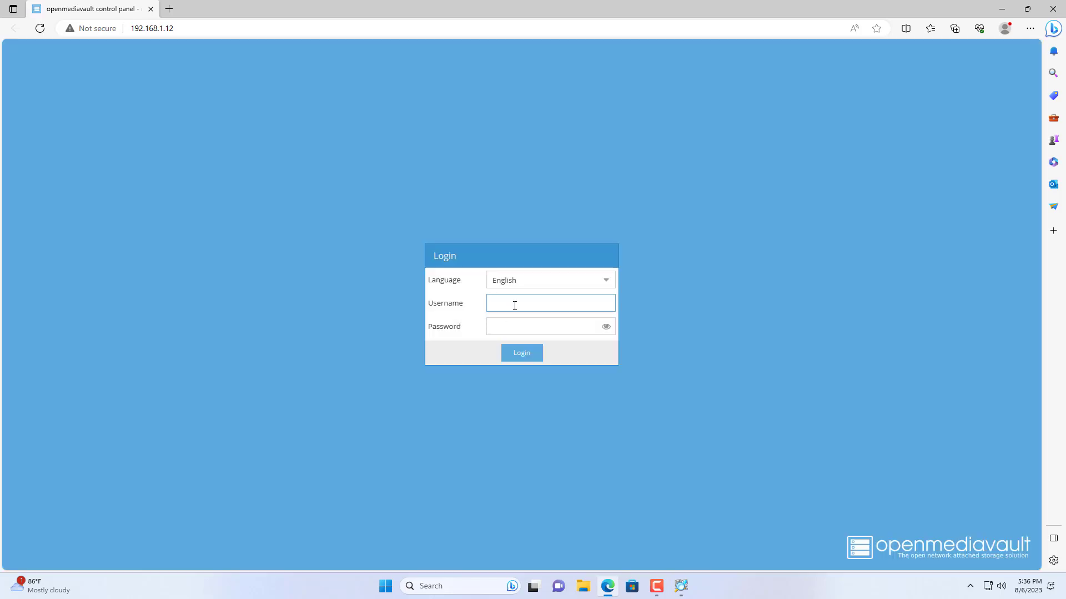
text(admin)
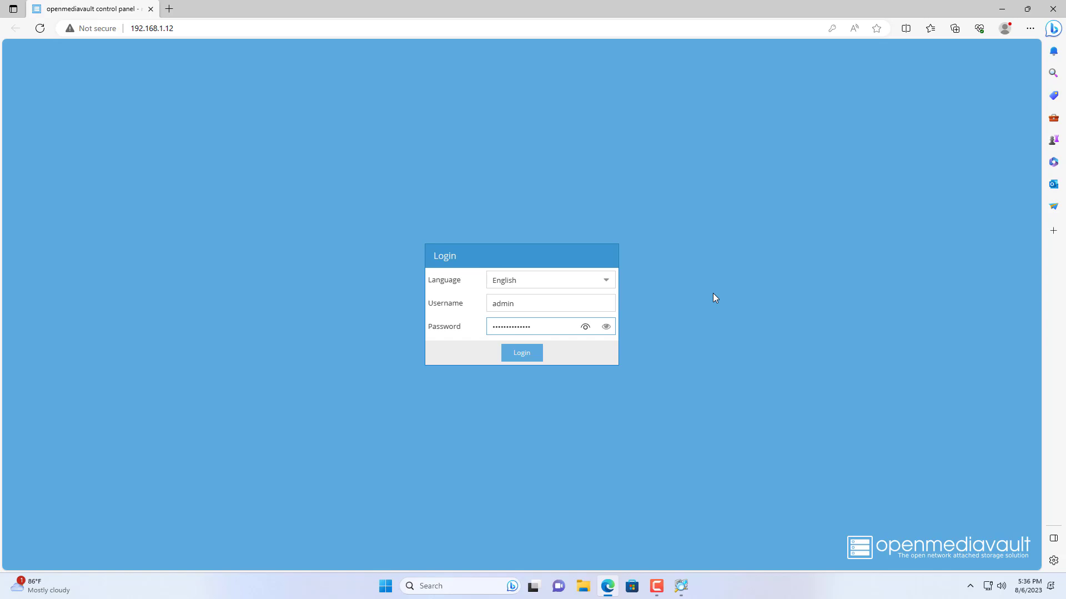
click(605, 327)
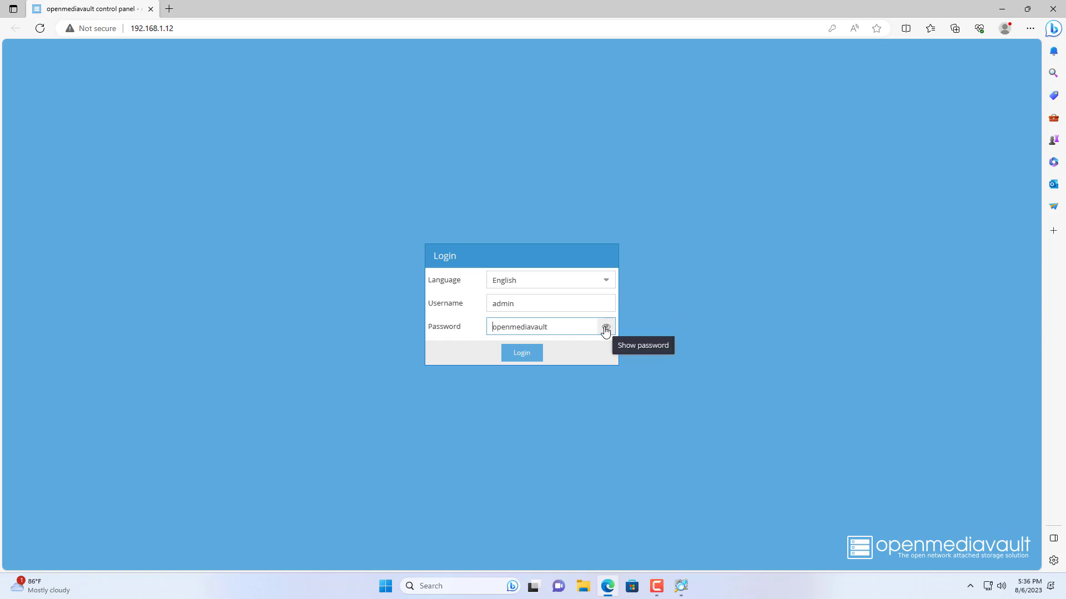
click(521, 353)
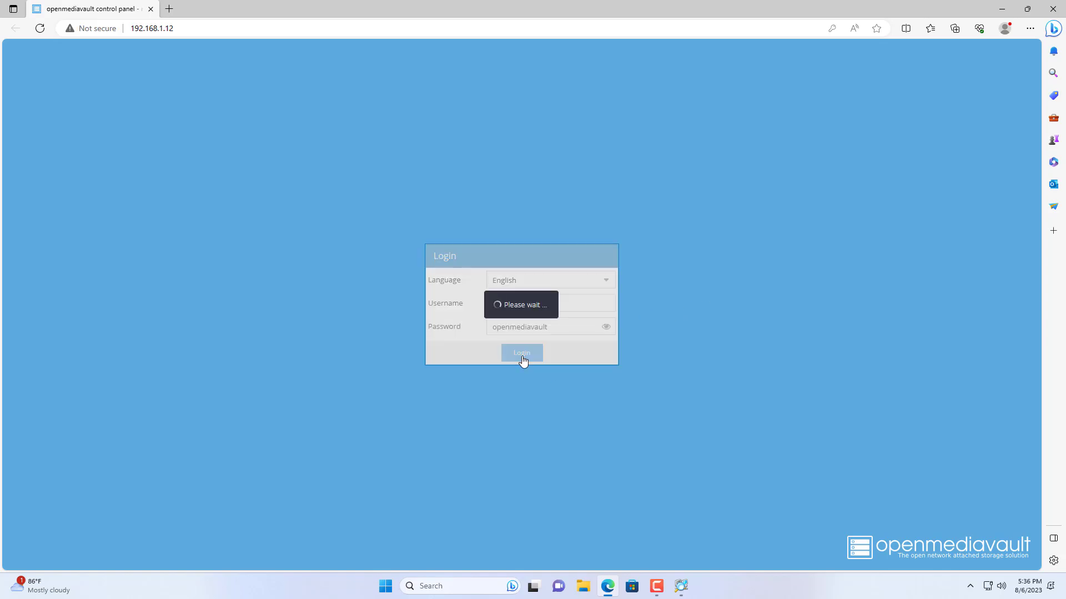
click(520, 353)
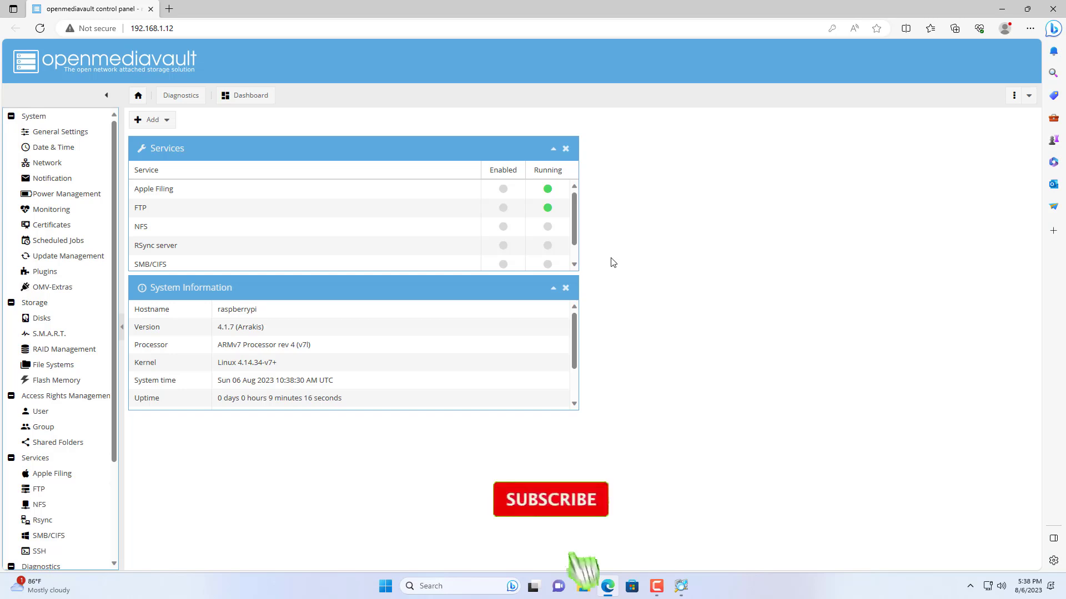
Quick-wipe the 223.57 GiB USB disk /dev/sda from the Disks list
click(42, 318)
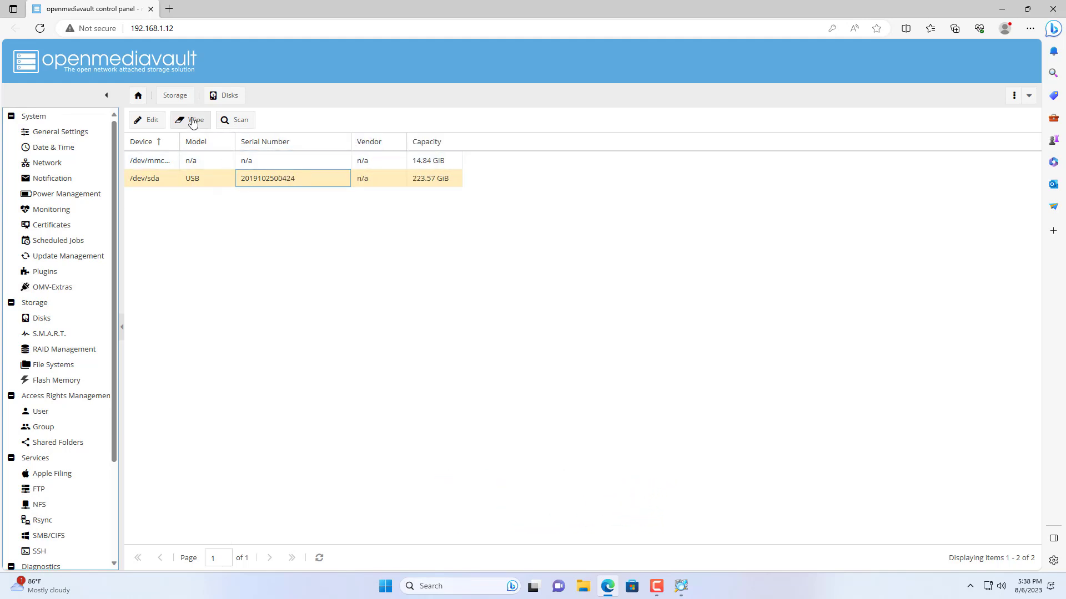
click(194, 120)
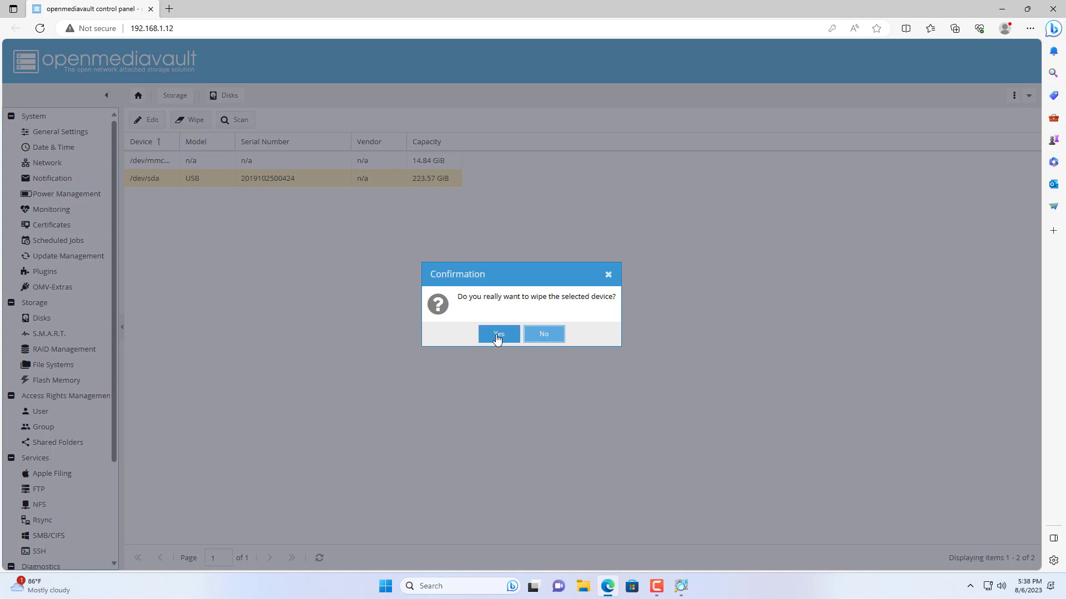
click(498, 334)
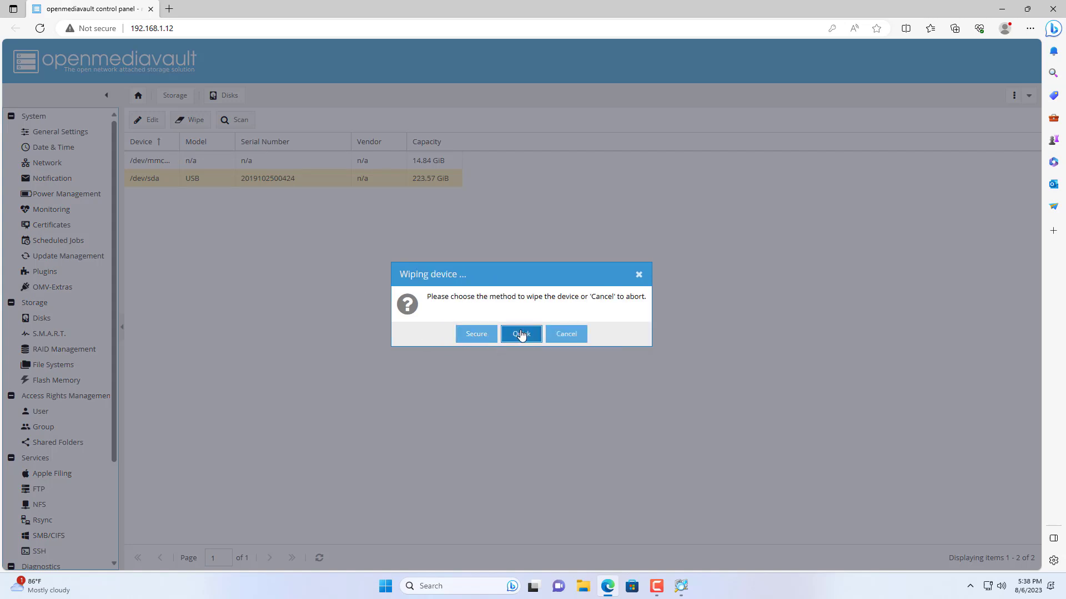
click(521, 333)
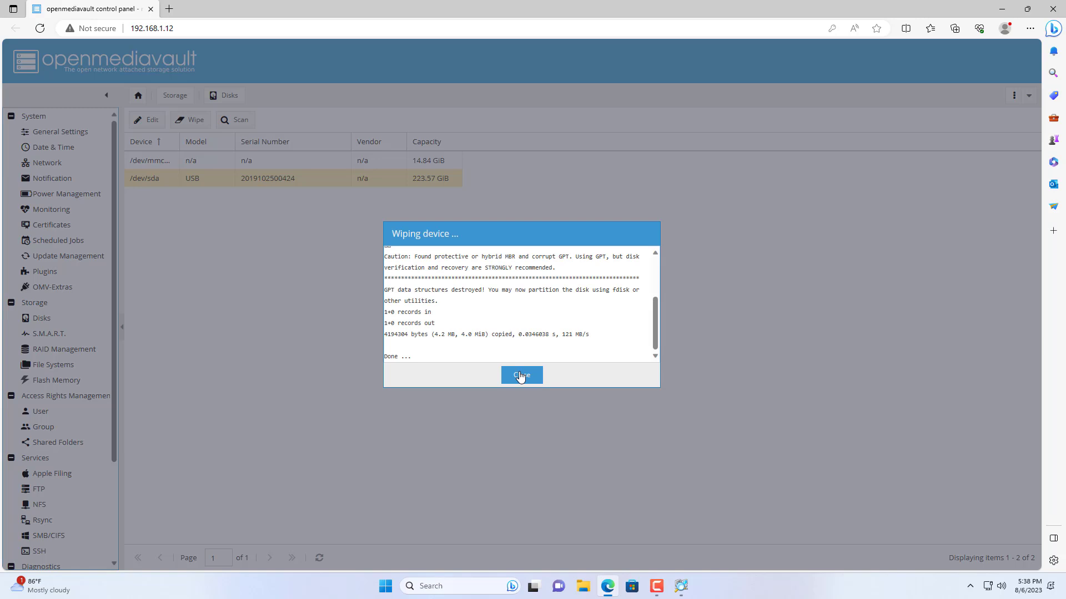
click(520, 375)
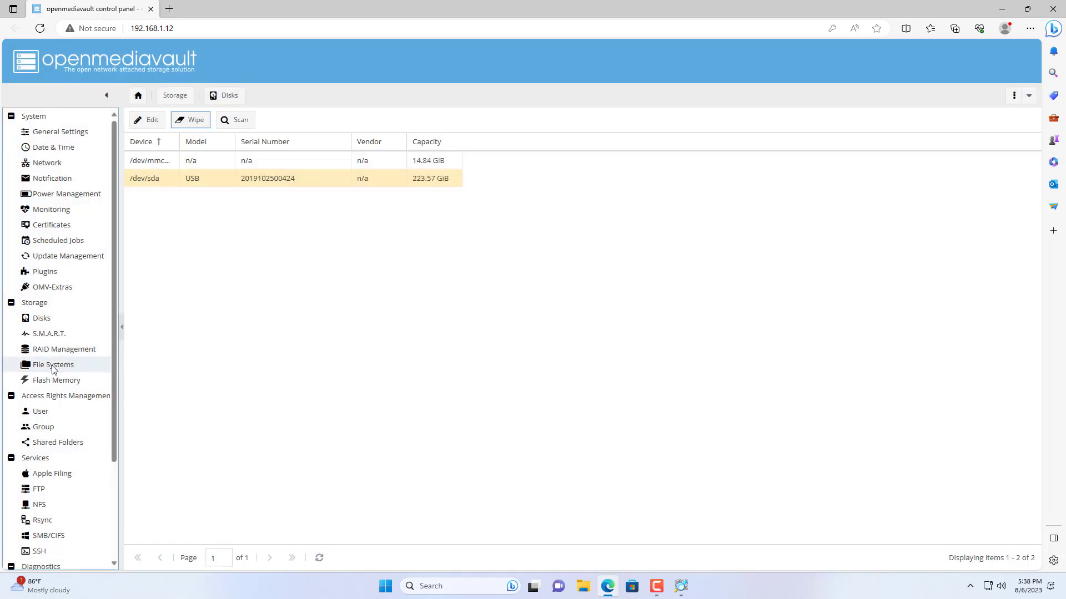
Create an EXT4 file system labelled 'Data' on the USB disk /dev/sda
click(54, 364)
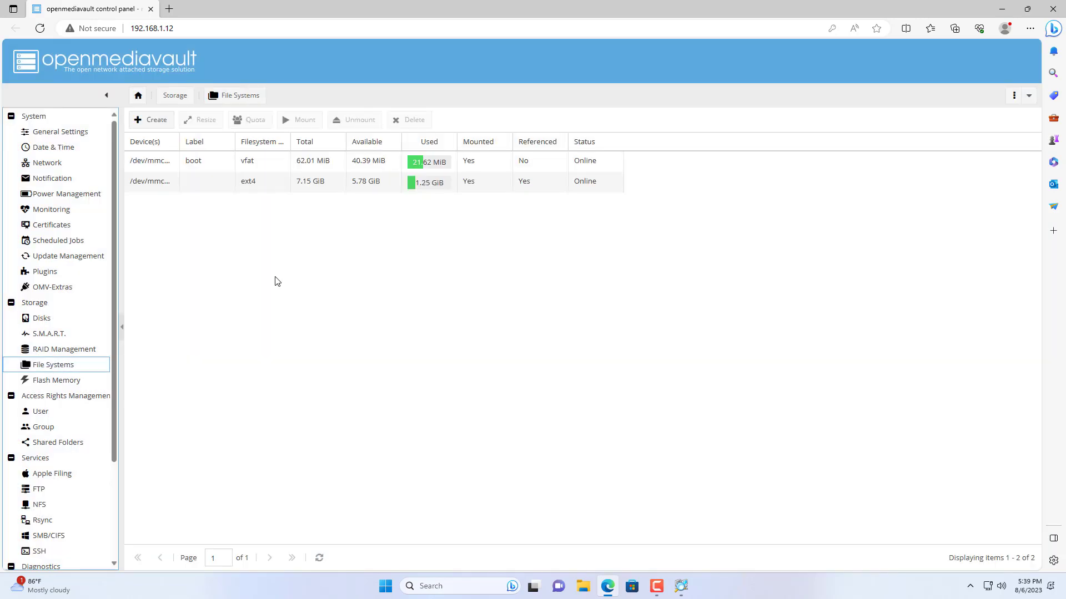
click(151, 120)
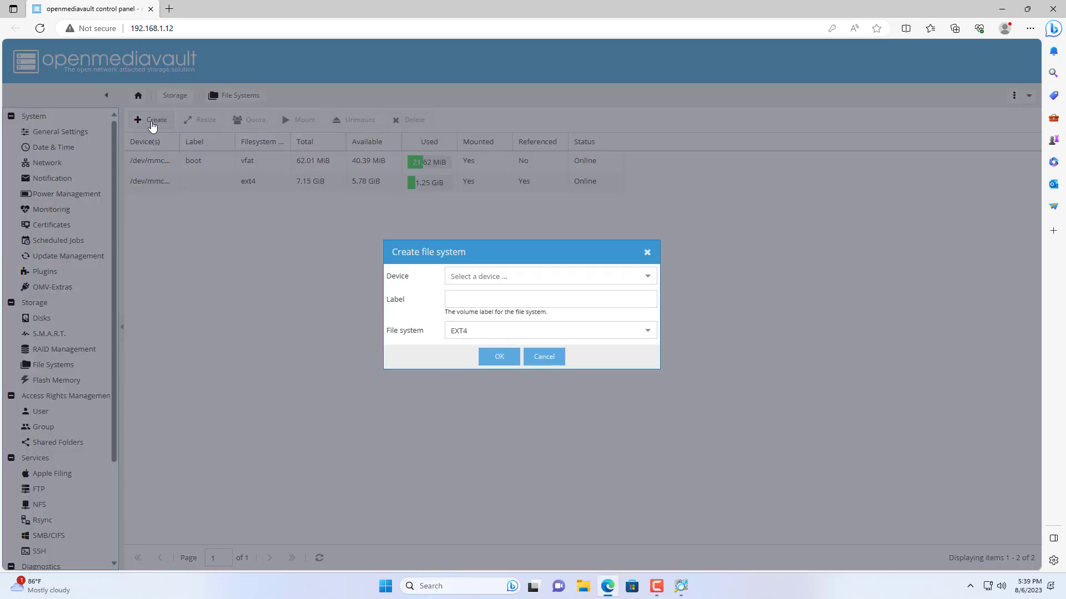
click(646, 276)
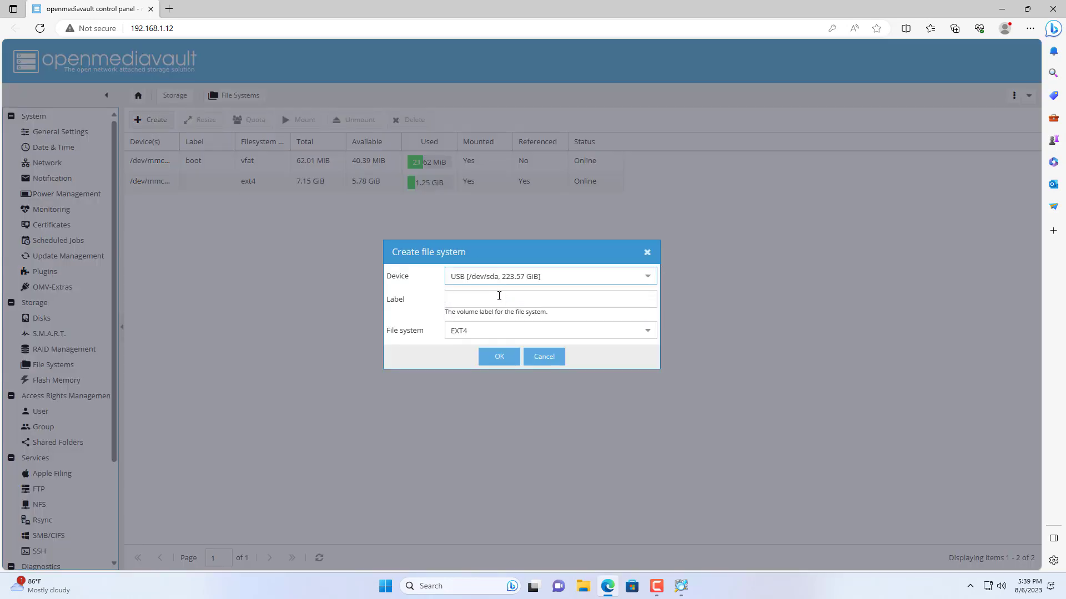
click(549, 299)
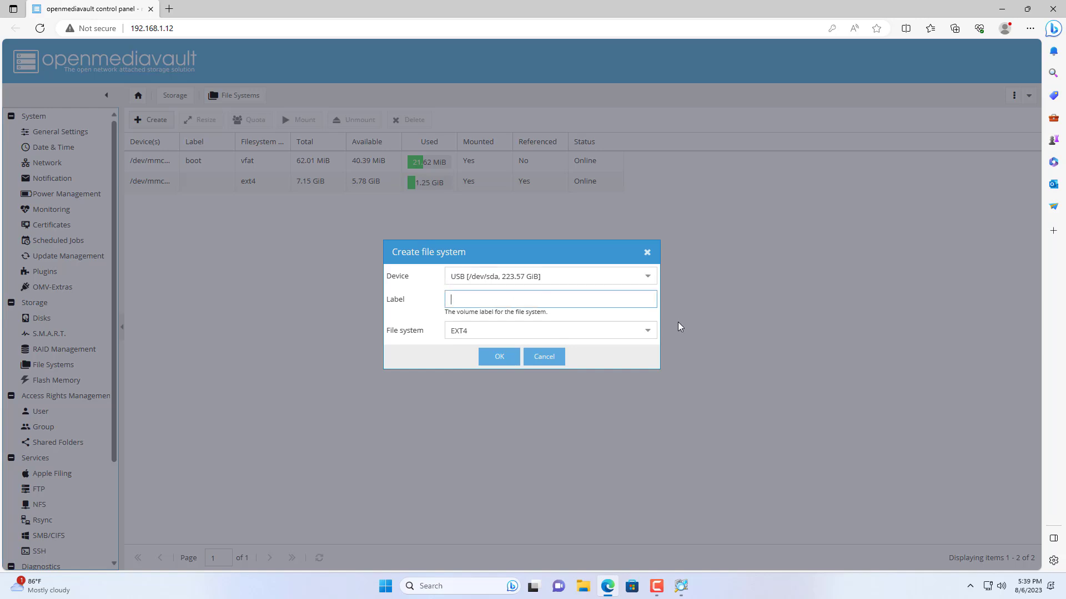
text(Data)
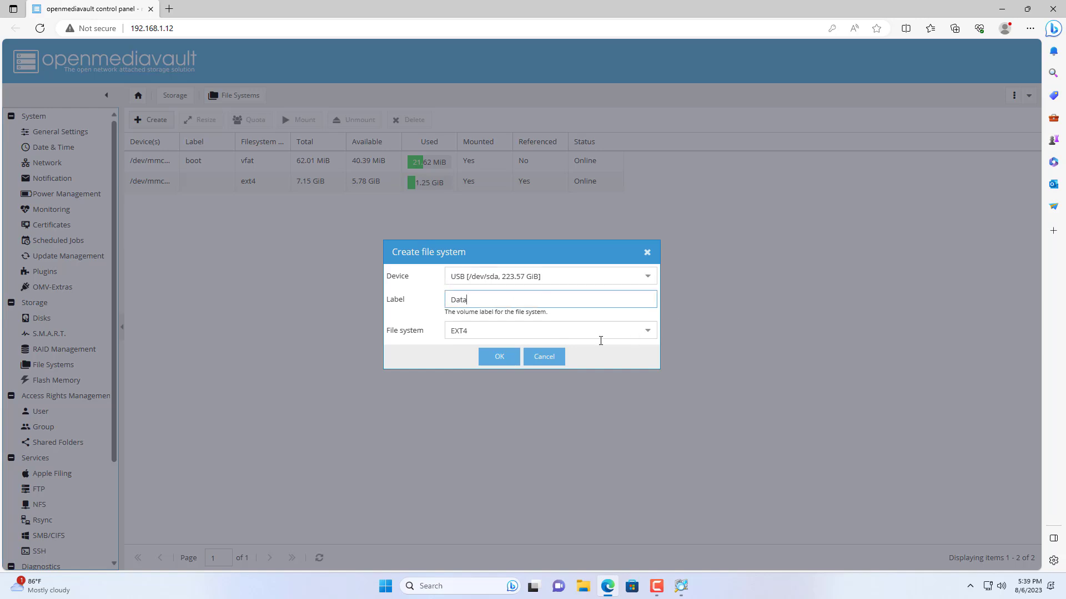
click(499, 356)
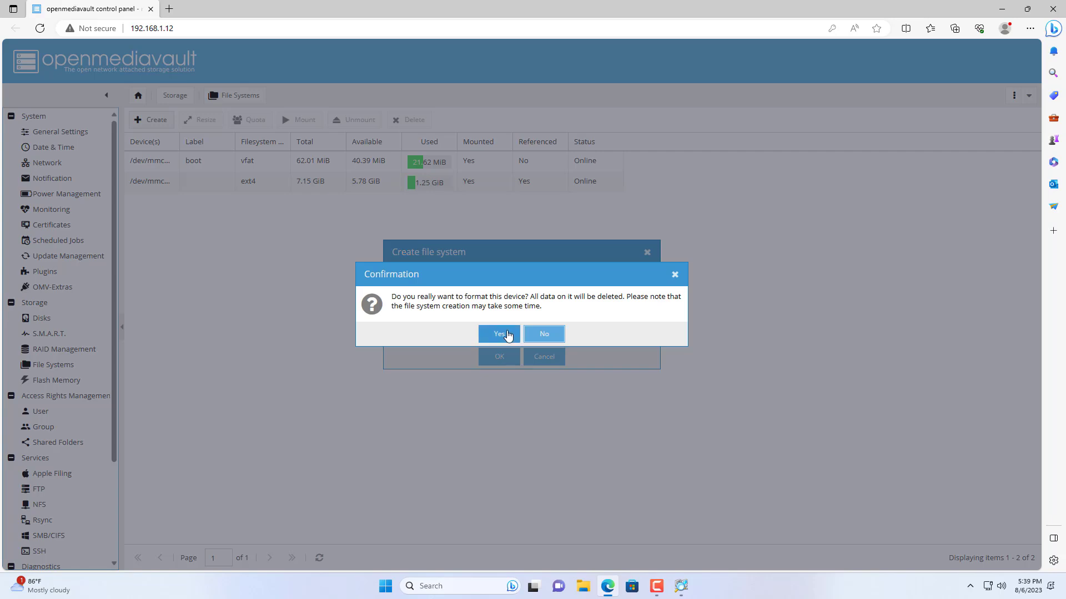
click(499, 334)
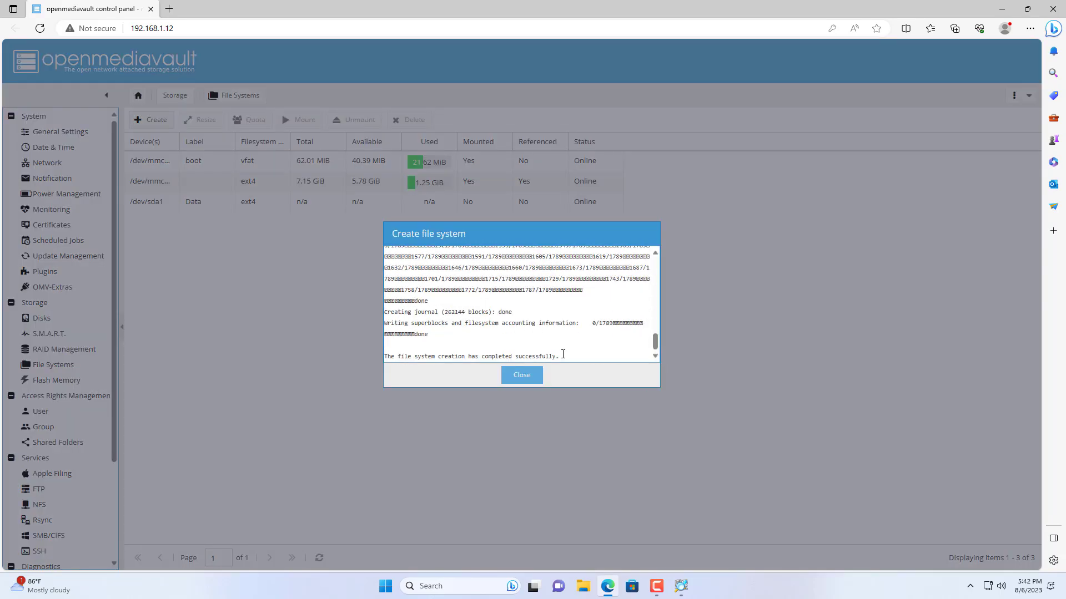
click(521, 375)
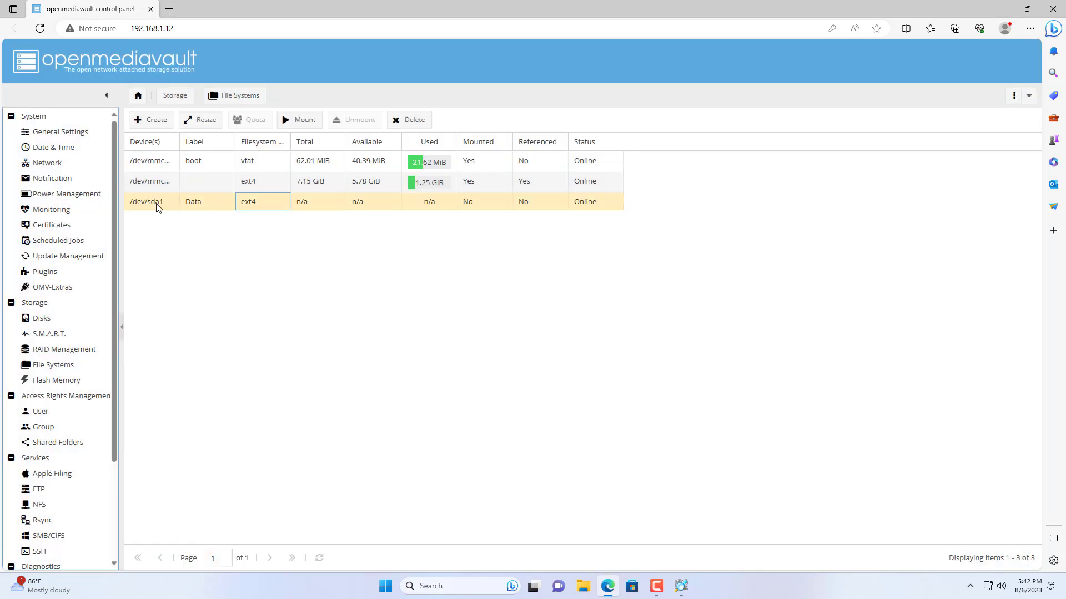
mouse_move(588, 212)
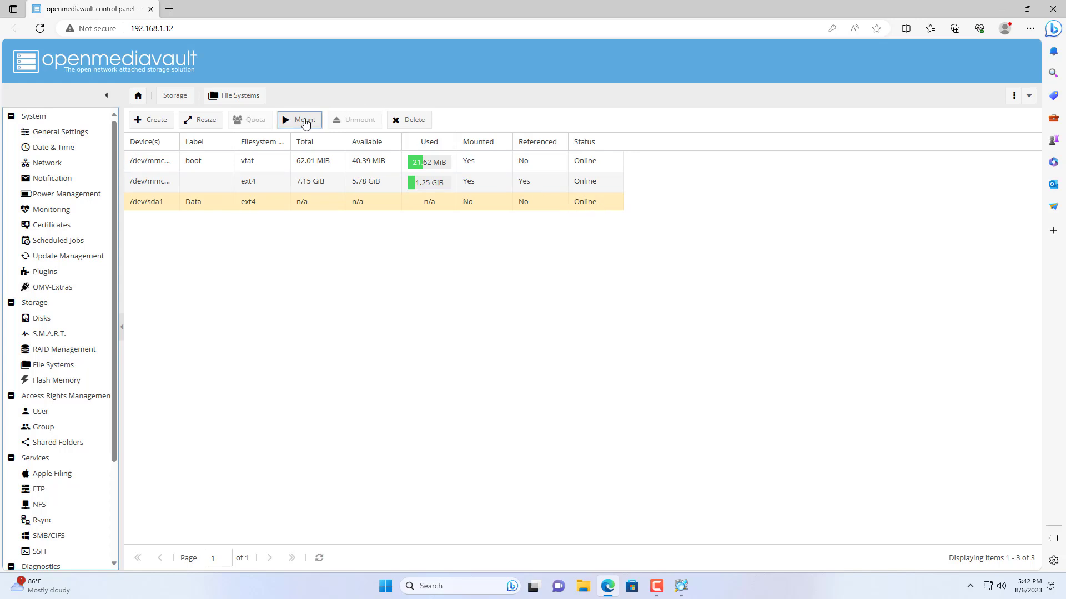
Mount the Data file system on /dev/sda1 and apply the pending configuration changes
click(304, 120)
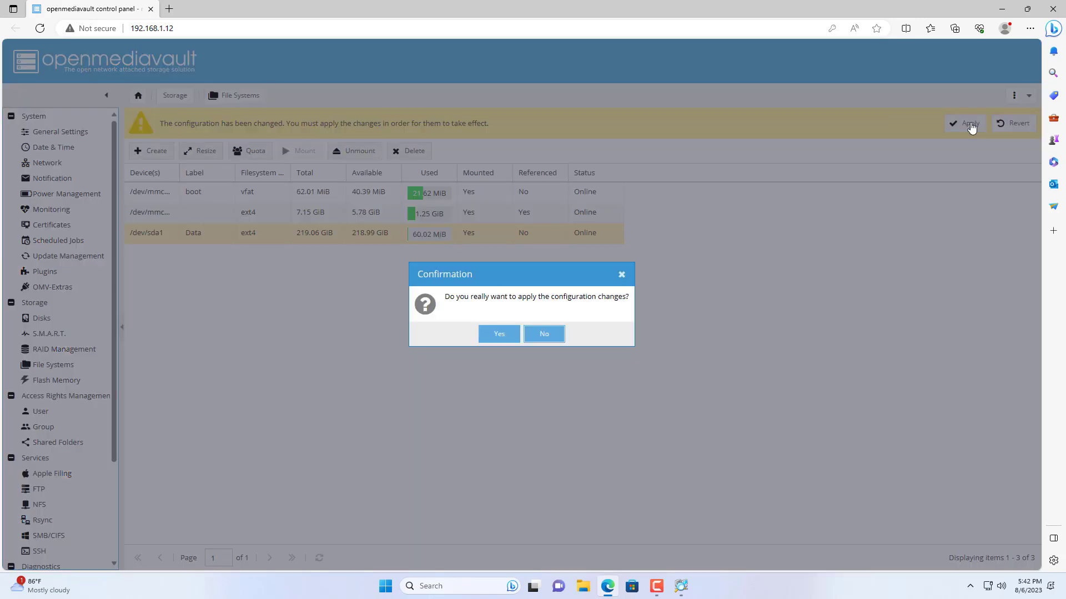
click(498, 333)
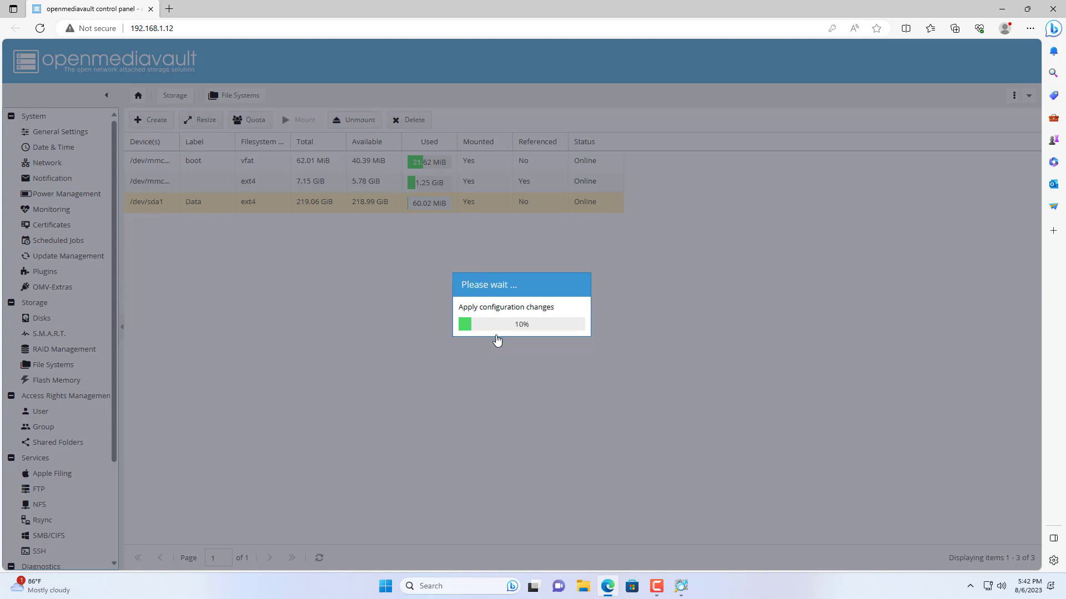
click(66, 396)
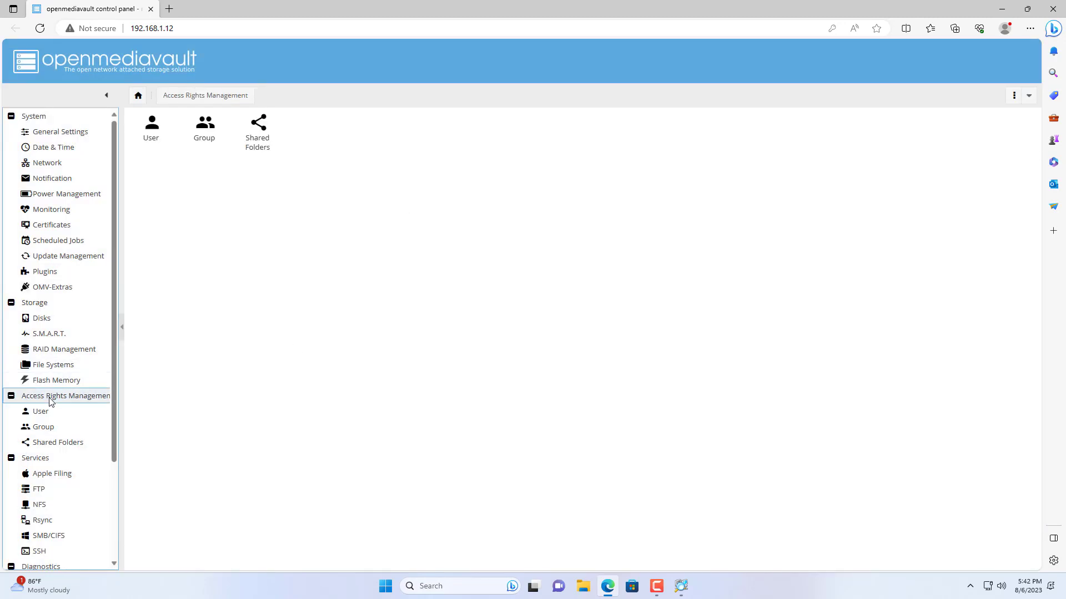
Add a user account named 'netvn' with a password to the users group
click(151, 130)
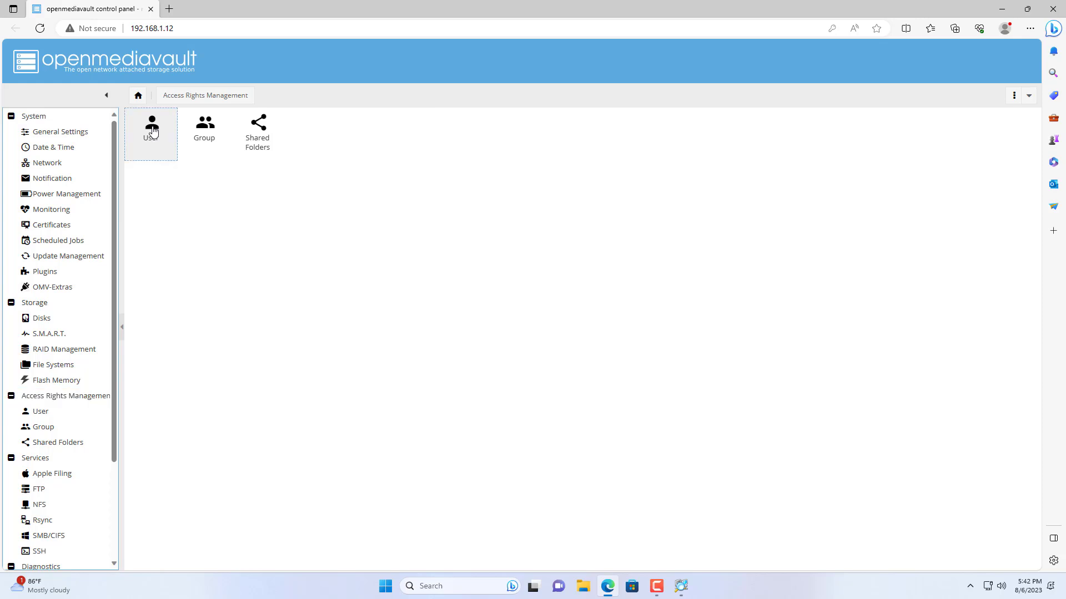
click(151, 129)
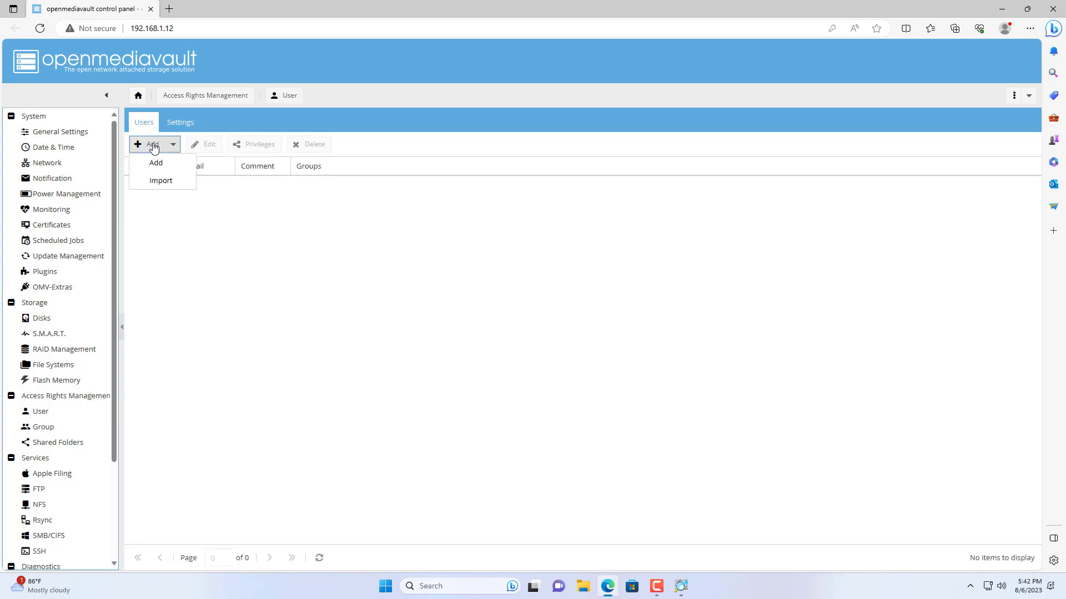
click(156, 162)
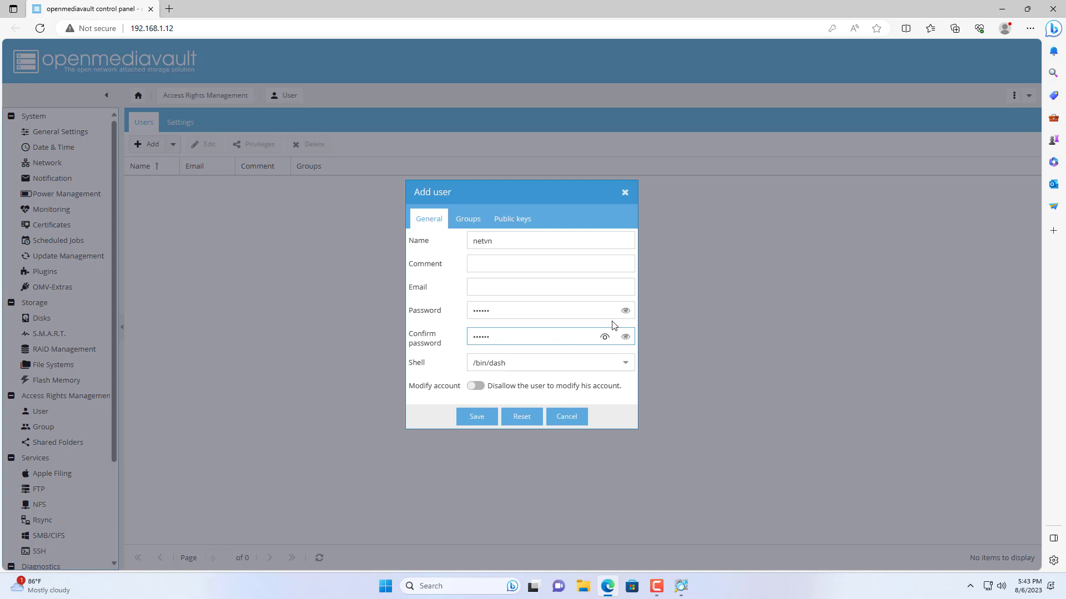
click(623, 309)
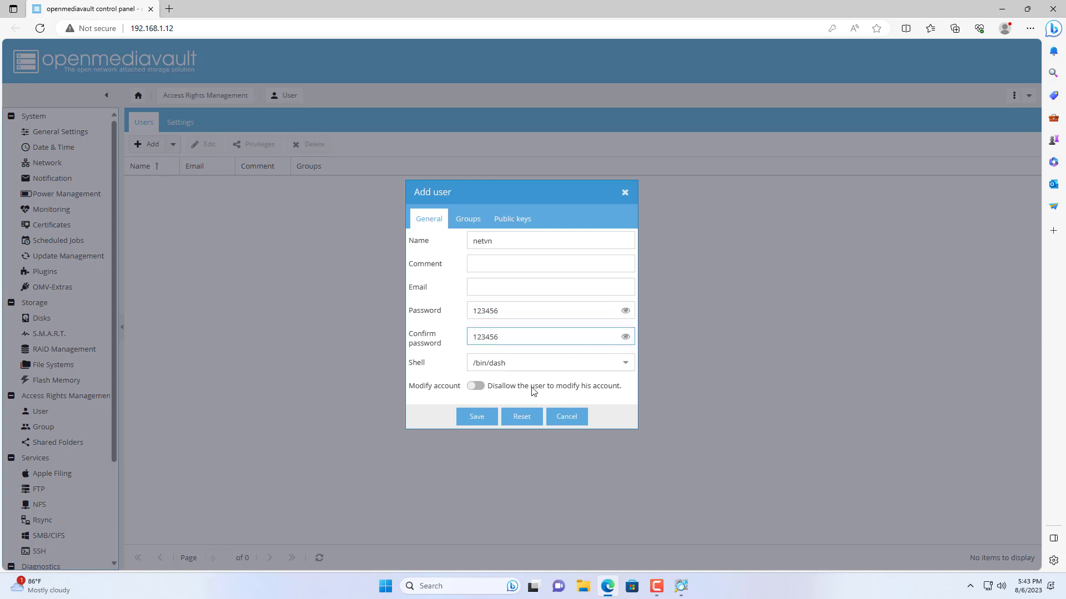
click(476, 416)
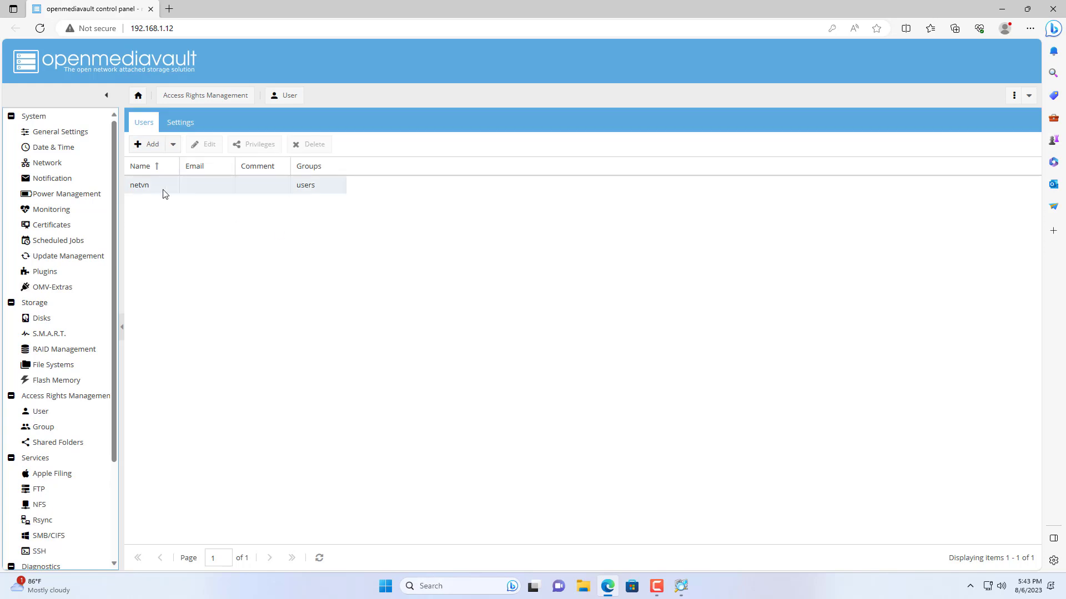
click(139, 185)
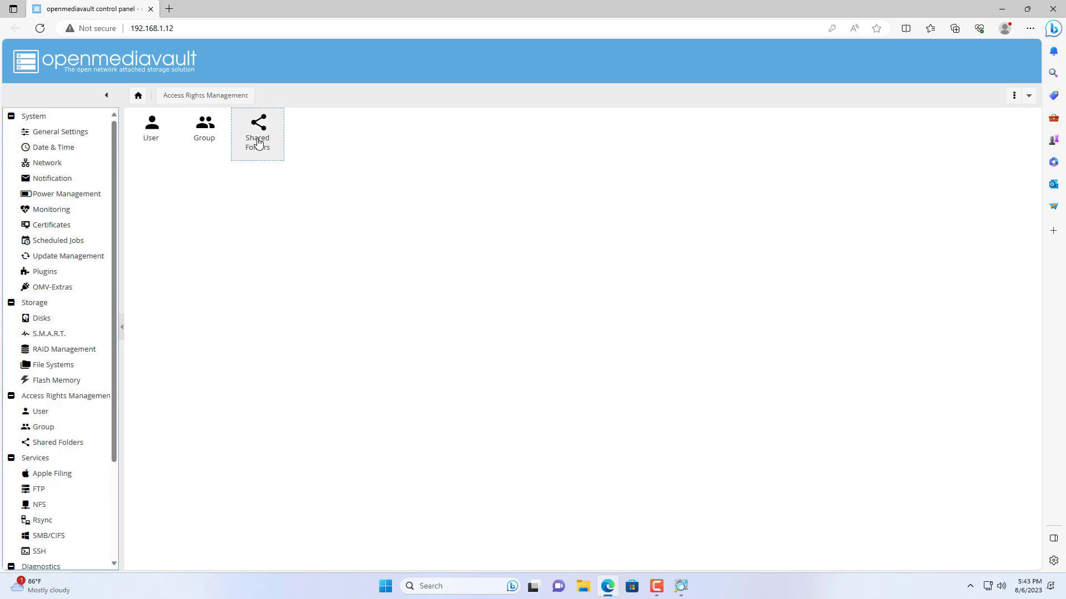
Add a shared folder named 'Documents' on the Data device
click(257, 133)
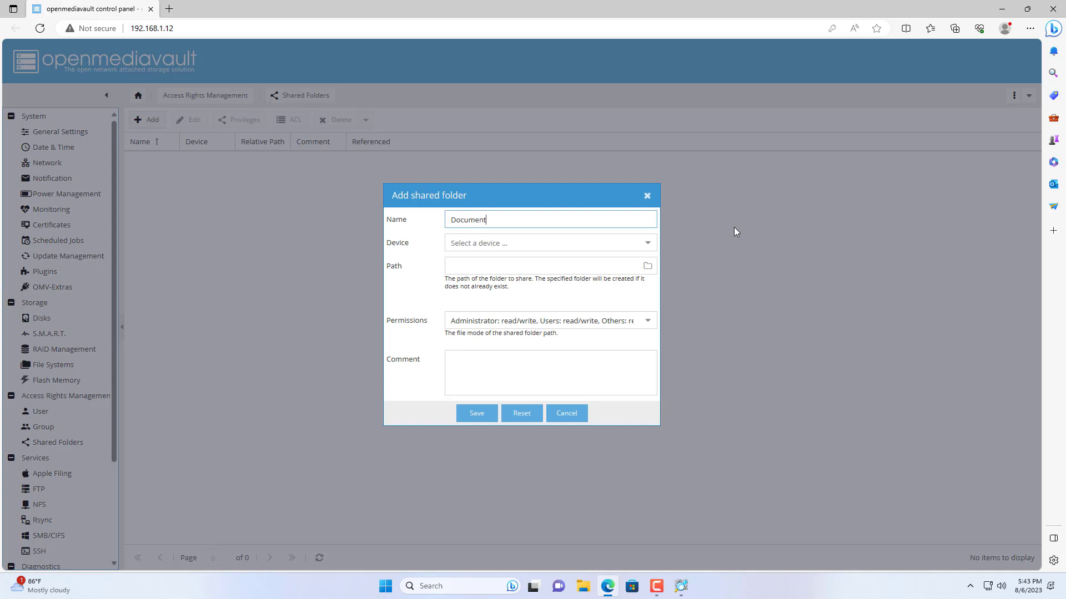
click(646, 243)
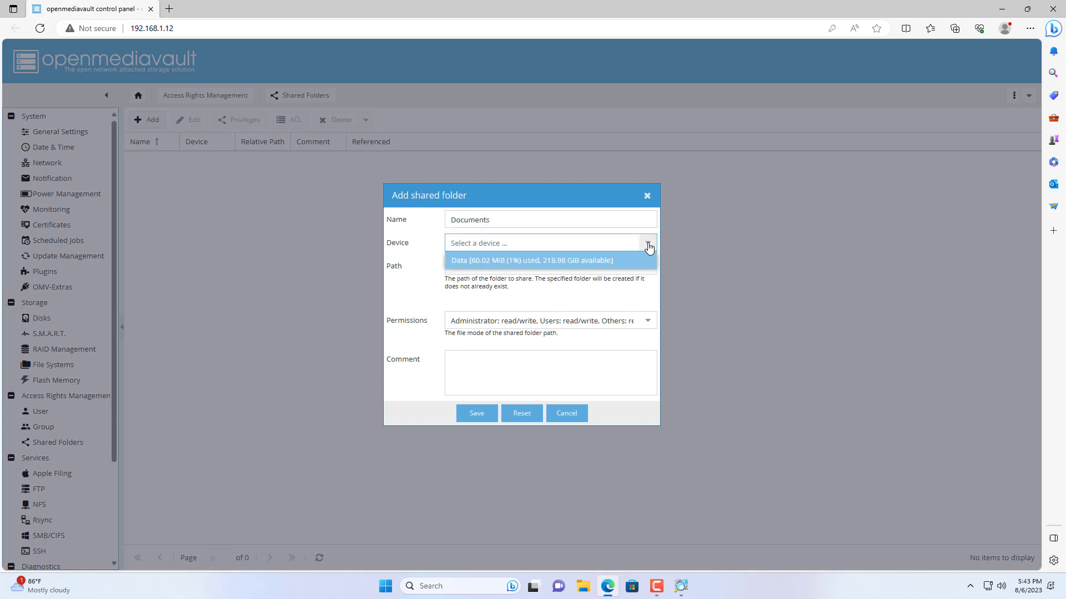
click(533, 260)
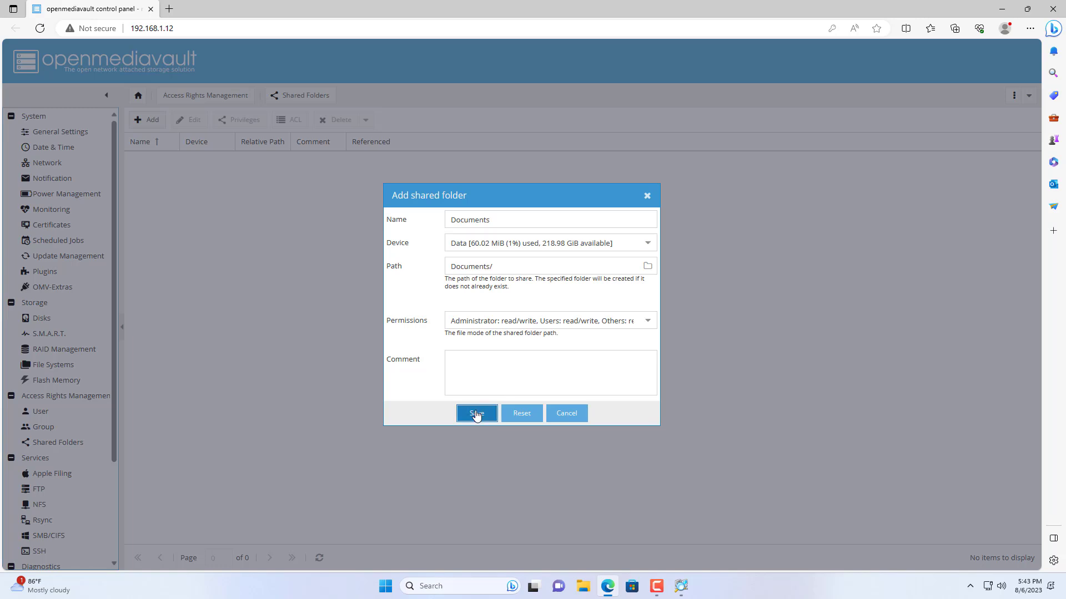
click(476, 413)
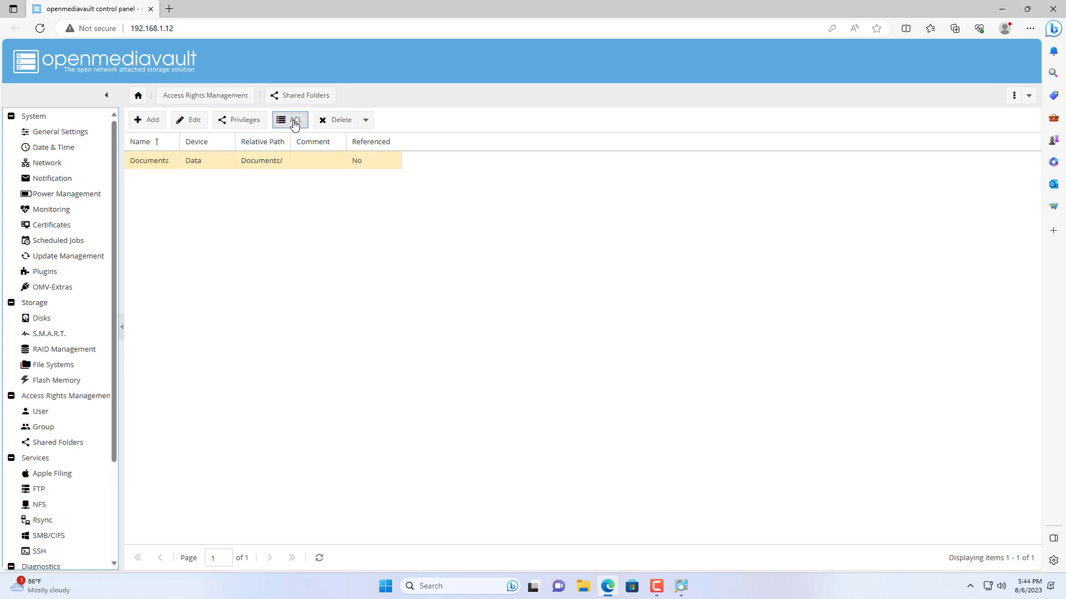
Give user netvn read/write permission on the Documents shared folder
click(291, 120)
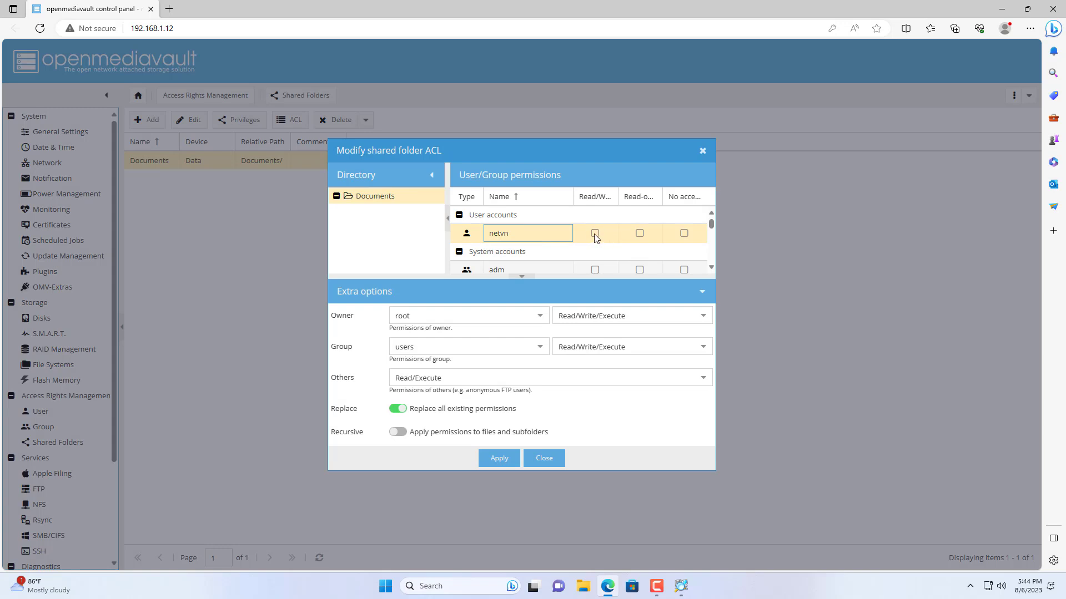
click(594, 233)
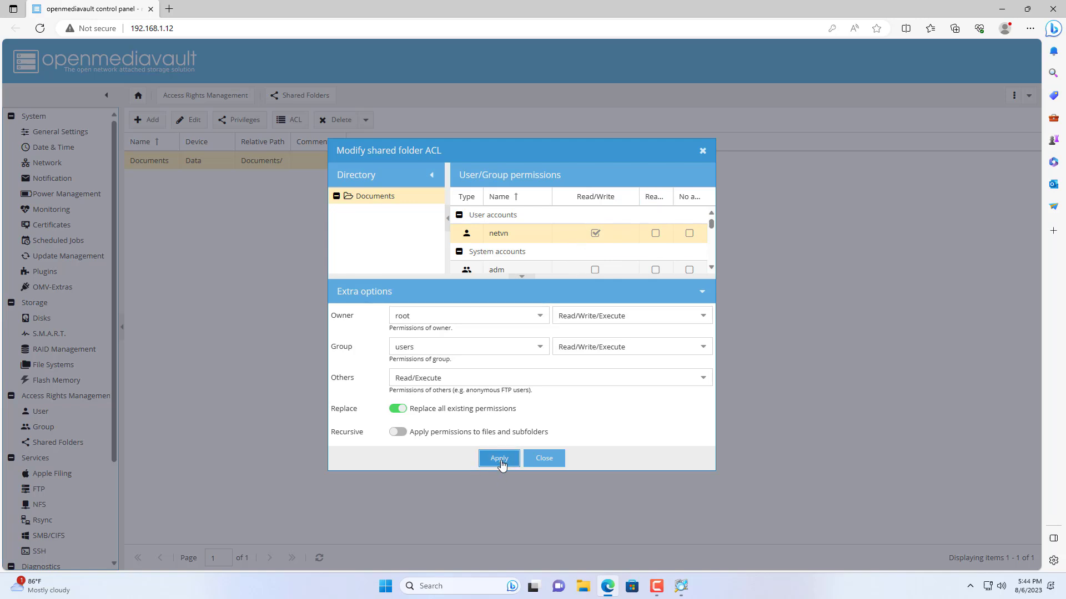
mouse_move(543, 458)
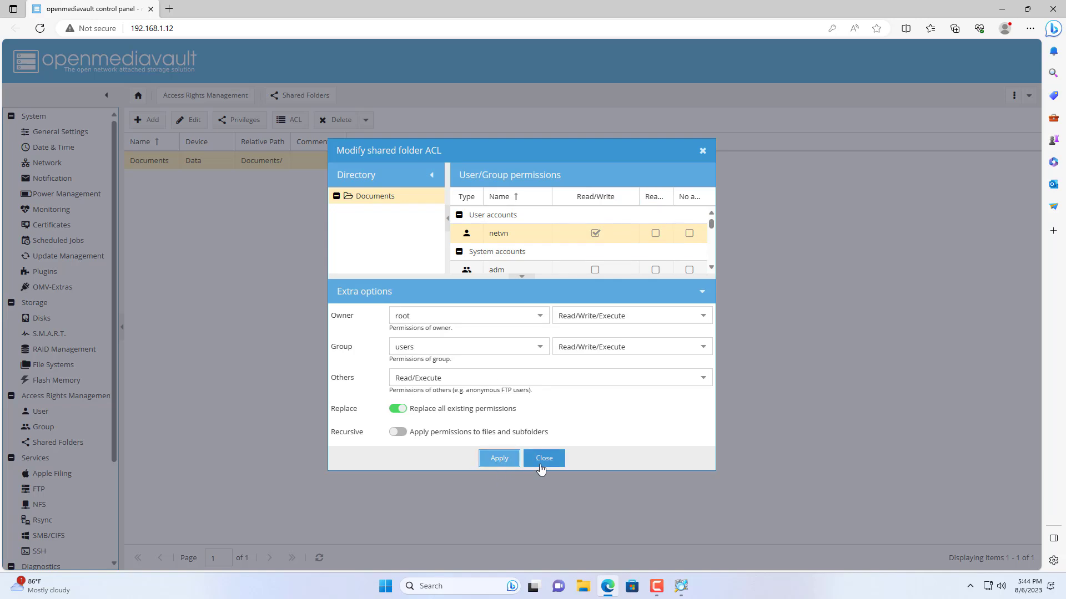
click(543, 458)
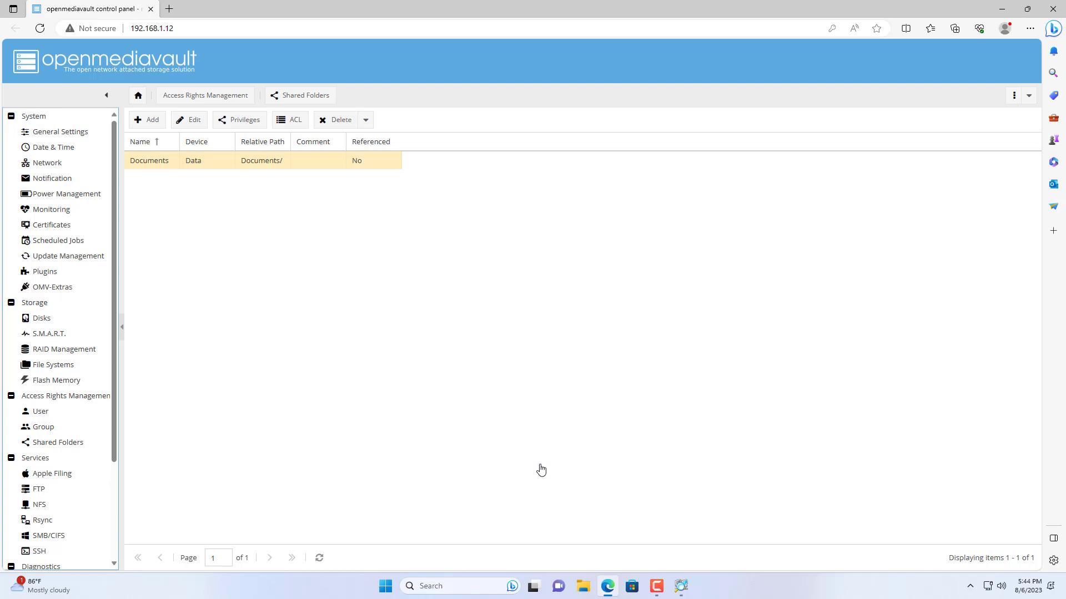
scroll(down, 3)
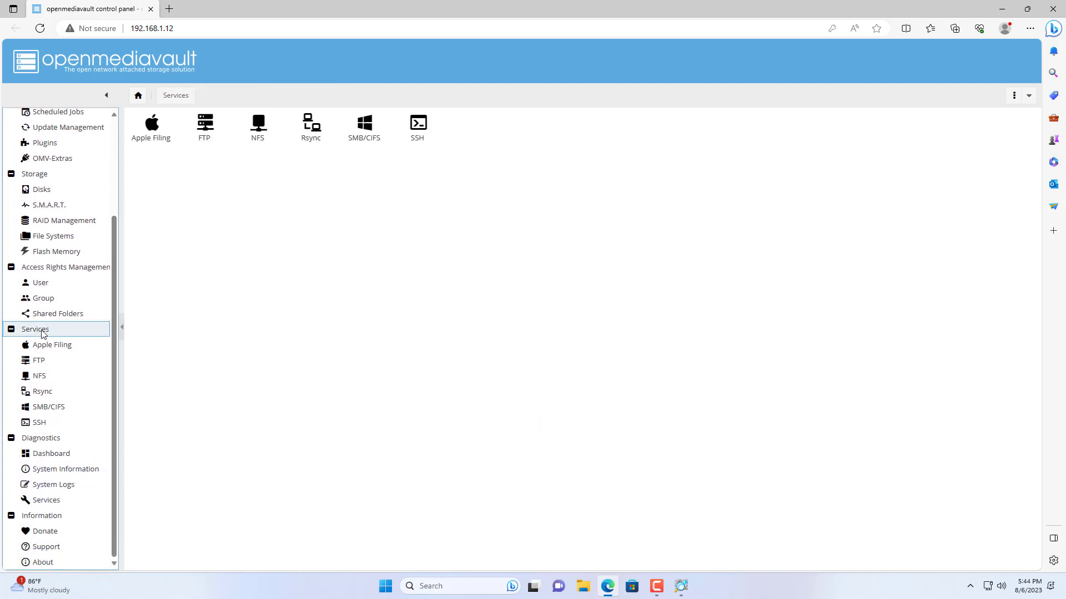
mouse_move(364, 127)
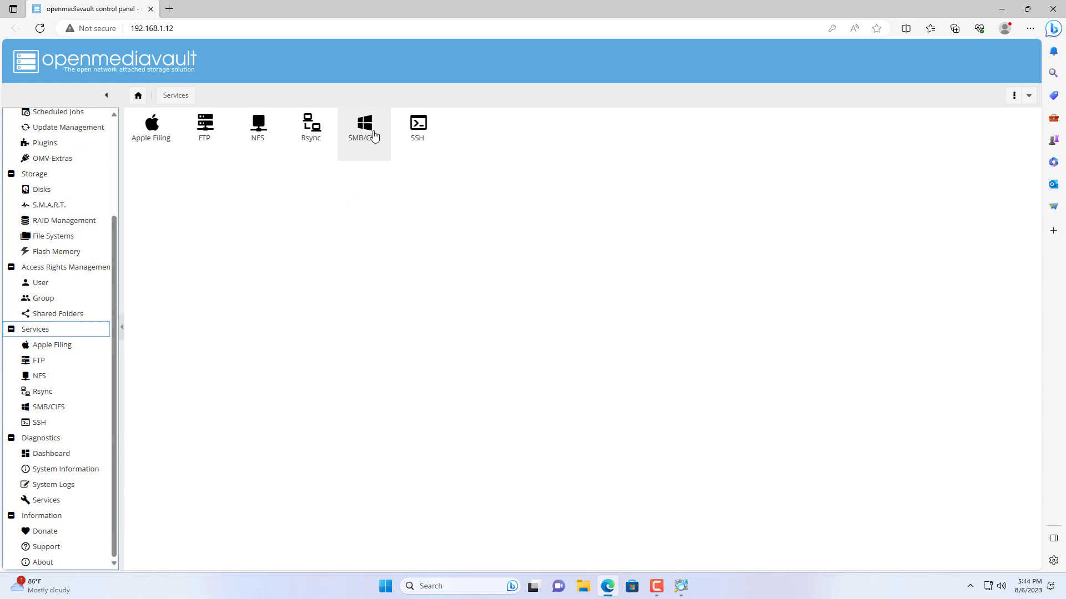
Enable the SMB/CIFS service and add an SMB share for the Documents folder
click(363, 126)
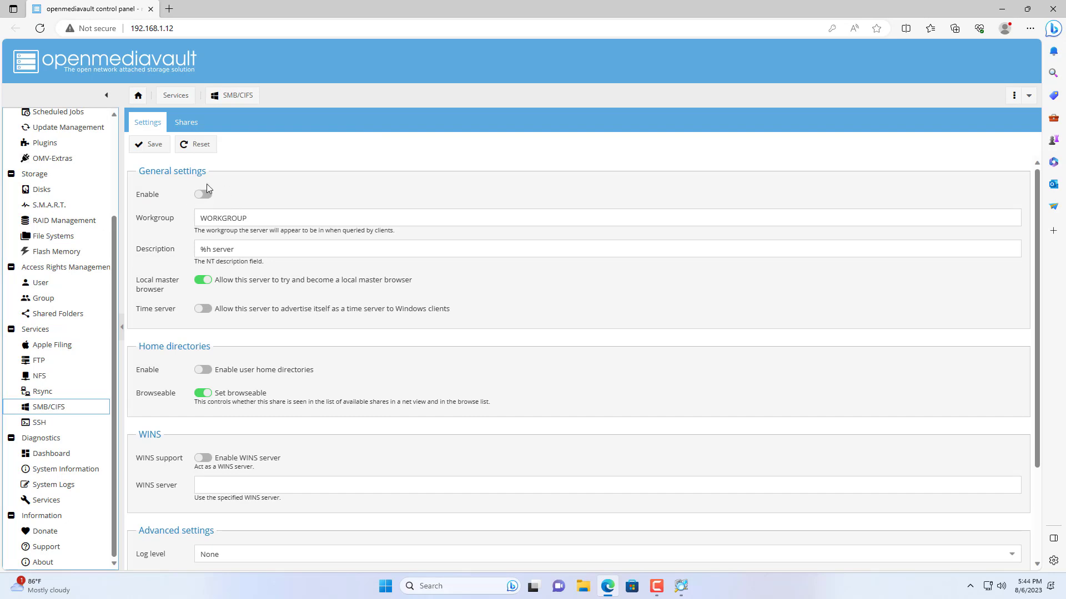
click(203, 193)
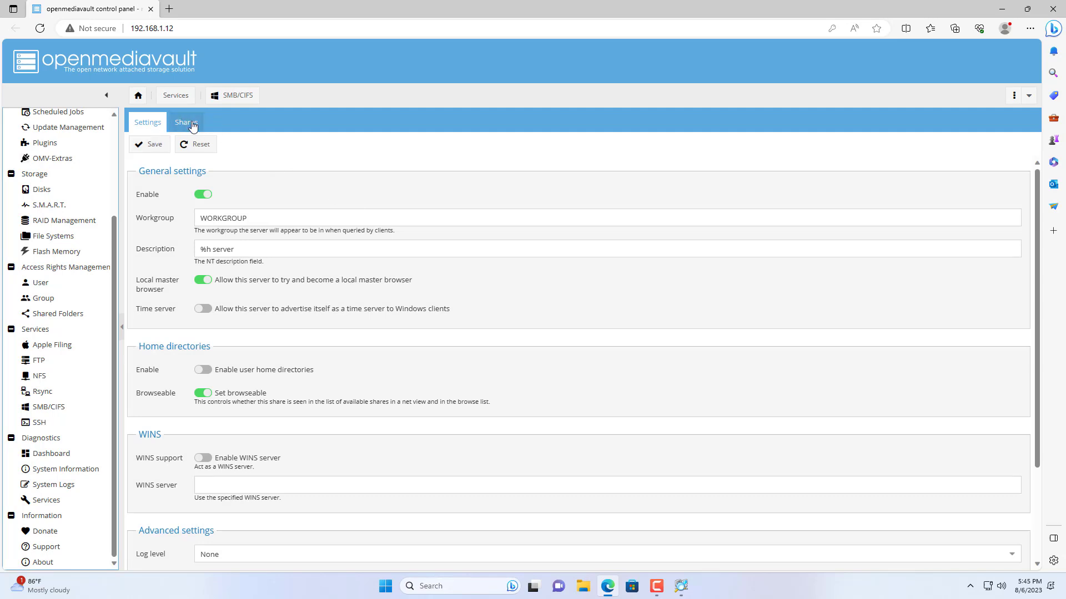
click(185, 121)
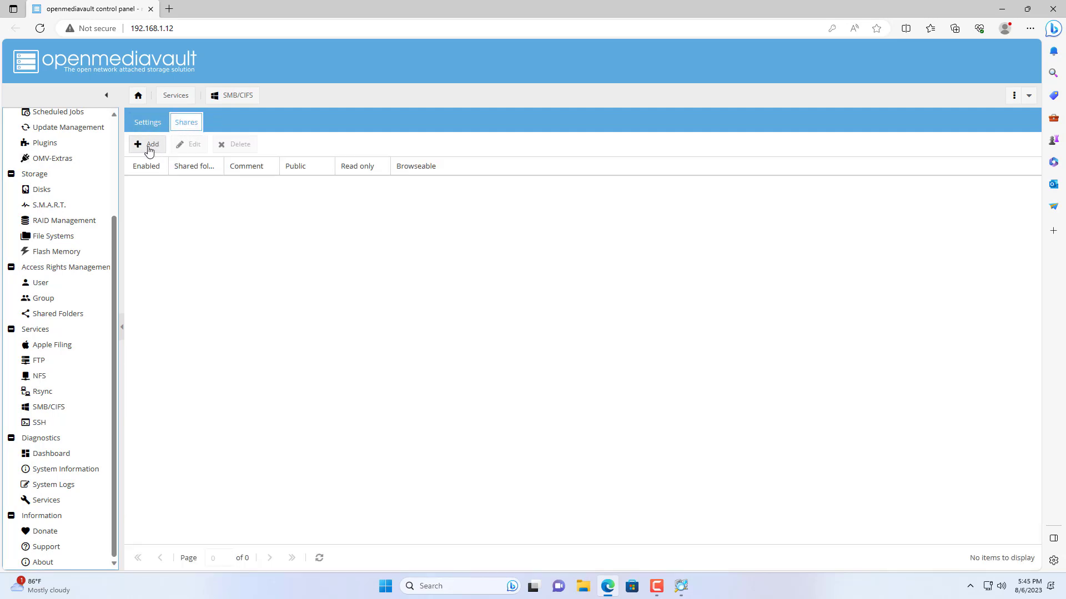
click(147, 144)
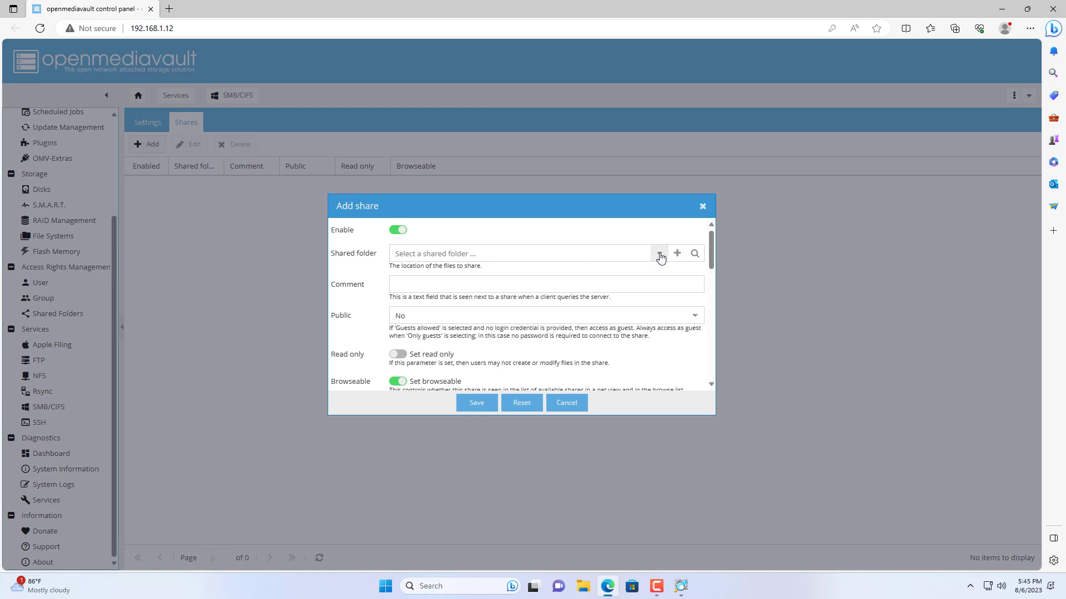
click(657, 253)
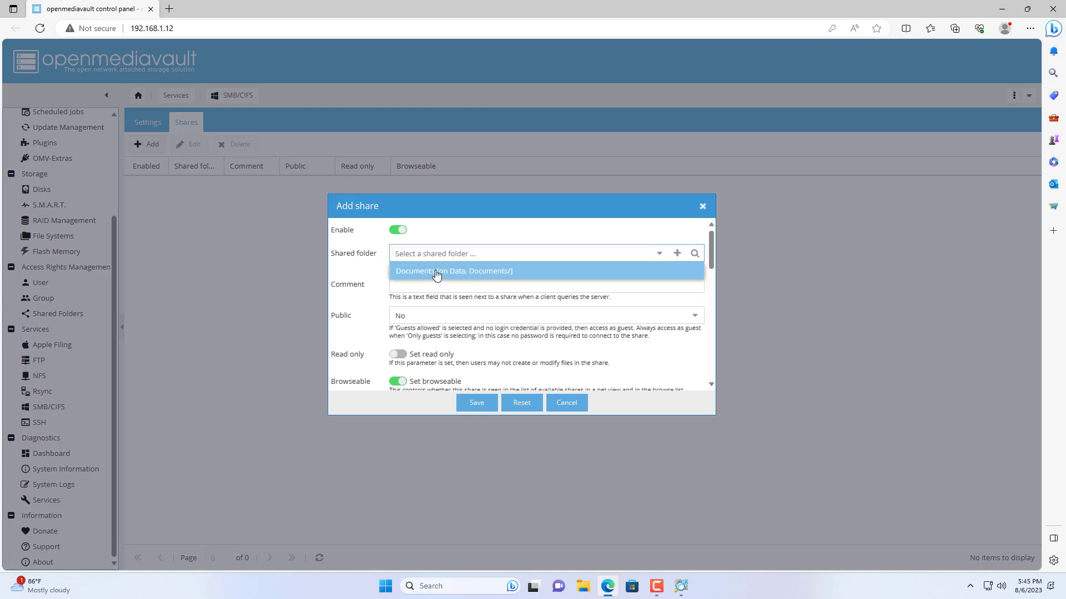
click(454, 270)
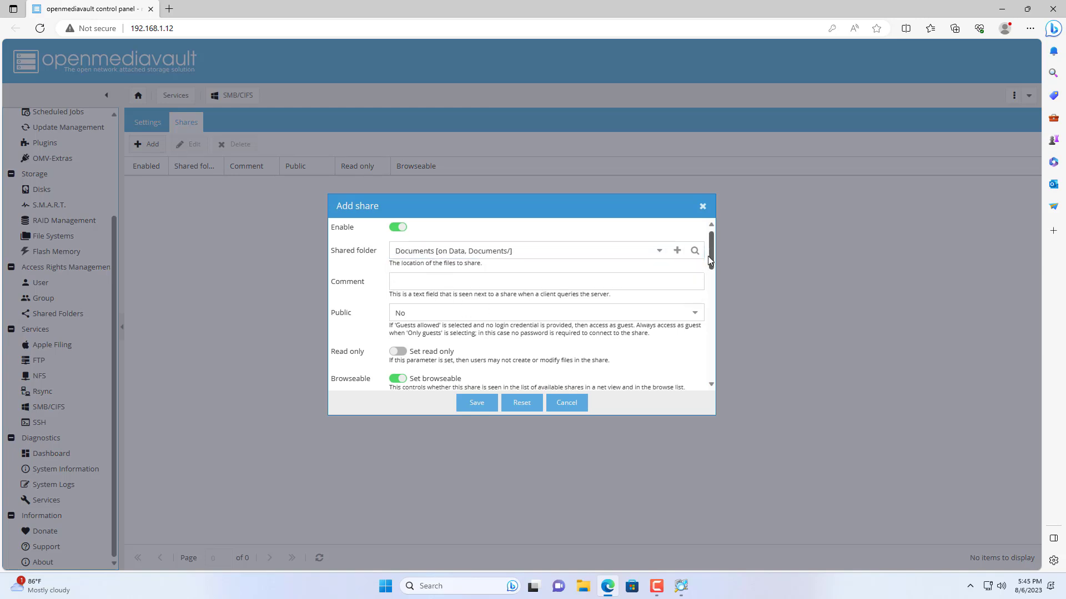
scroll(down, 3)
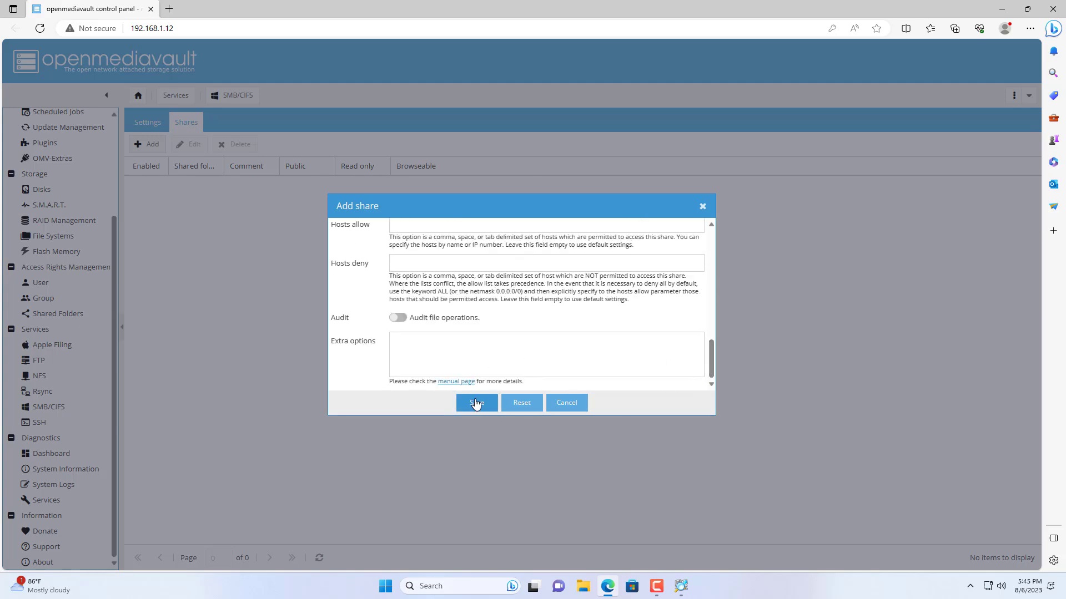
click(476, 403)
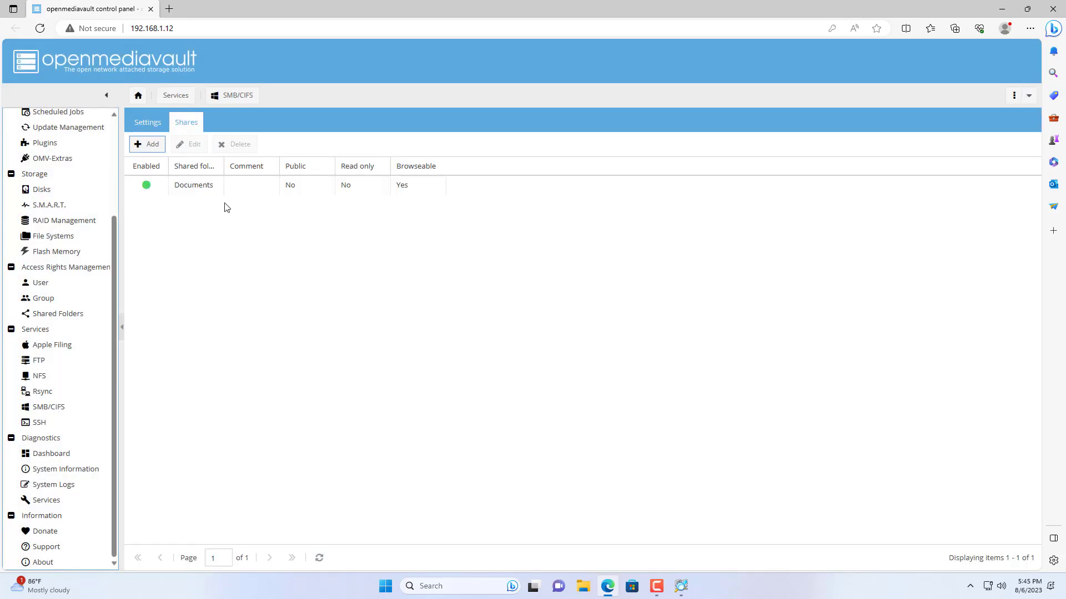
click(194, 185)
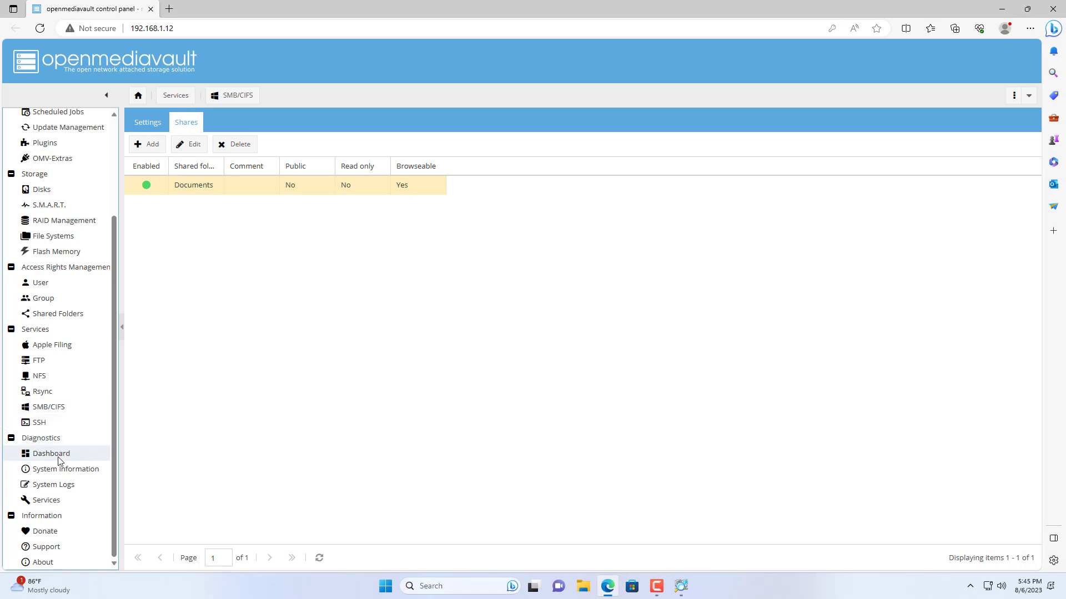
click(51, 454)
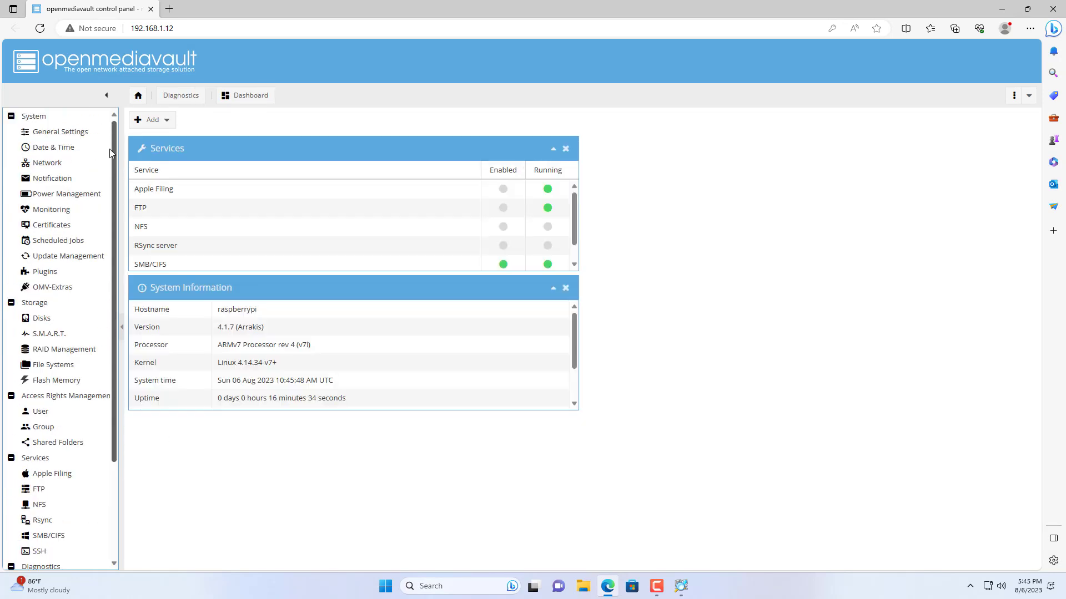
Add an ethernet interface with static IP 192.168.1.15, netmask 255.255.255.0, gateway 192.168.1.1
click(46, 163)
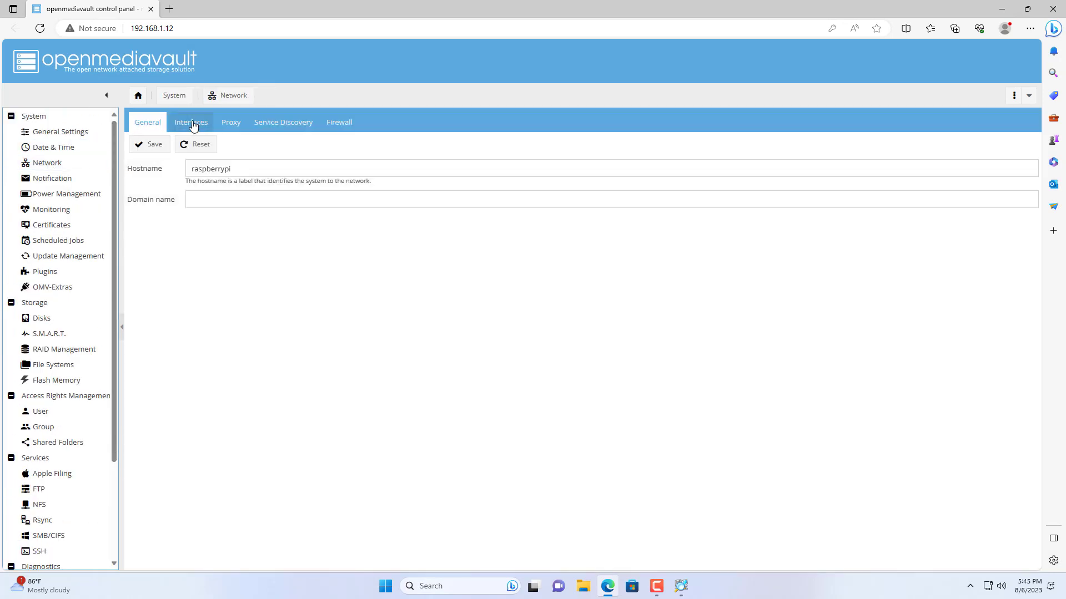
click(191, 122)
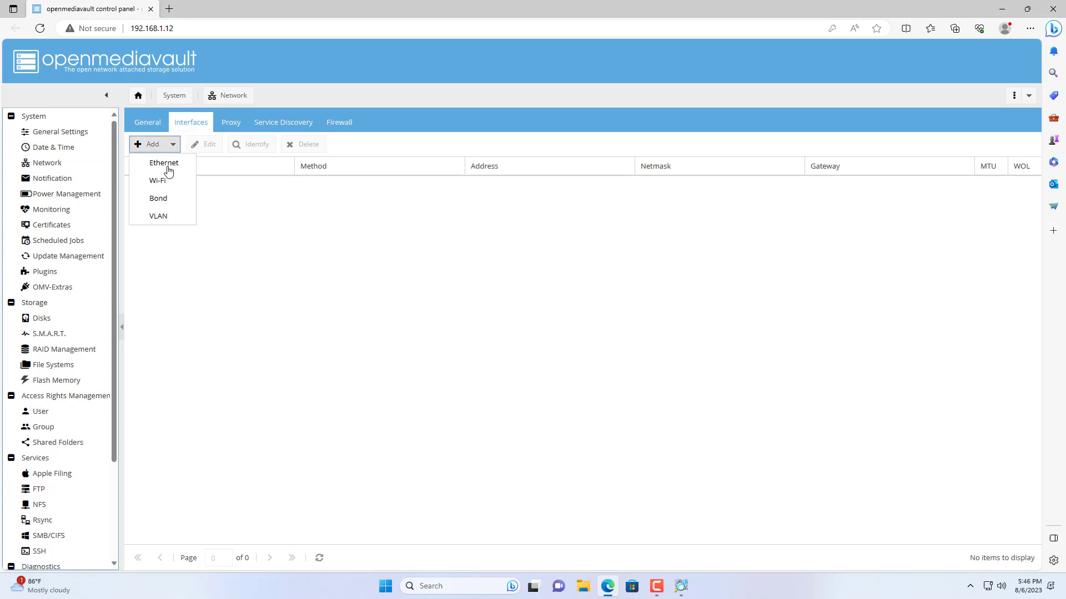
click(163, 162)
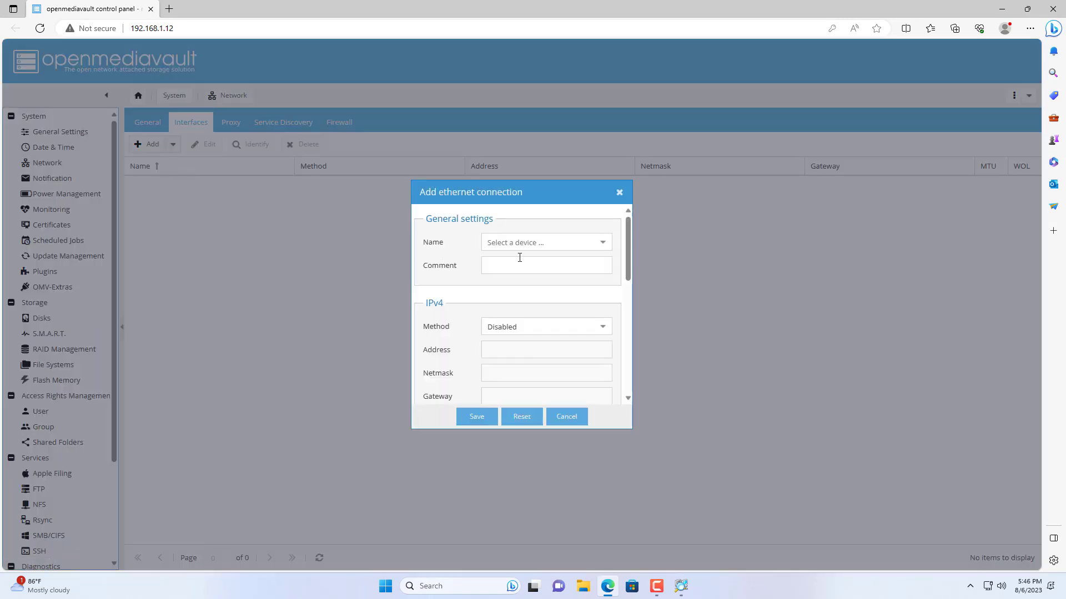
click(546, 242)
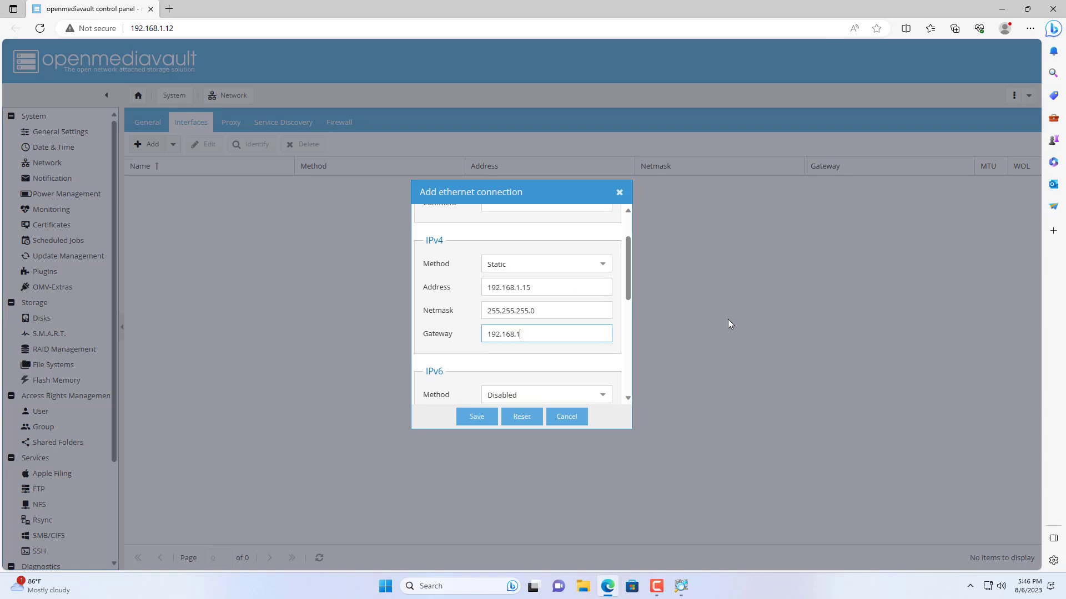
scroll(down, 3)
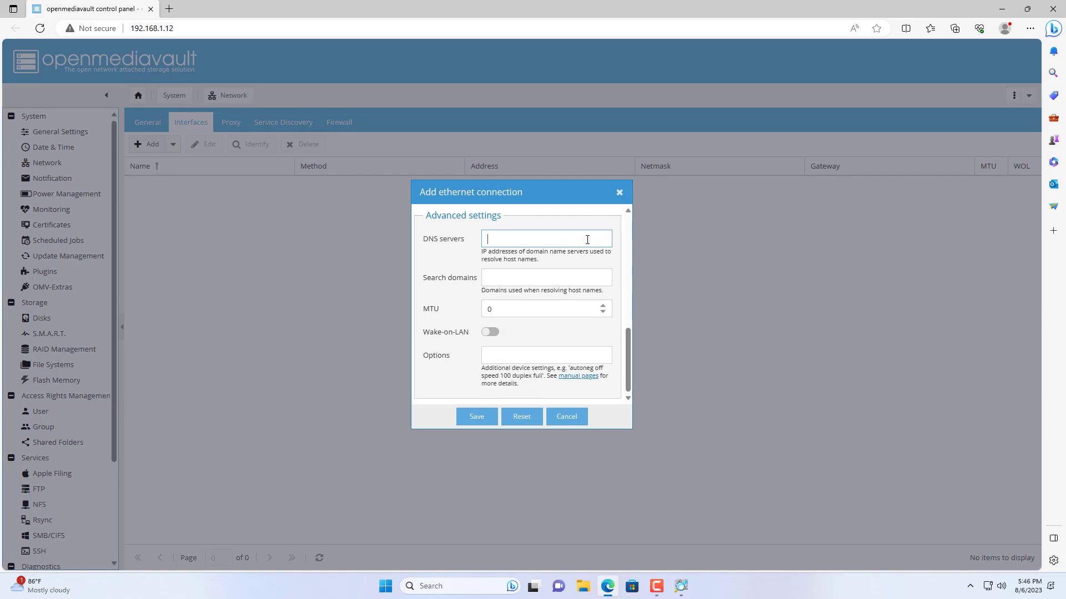
text(8.8.8.)
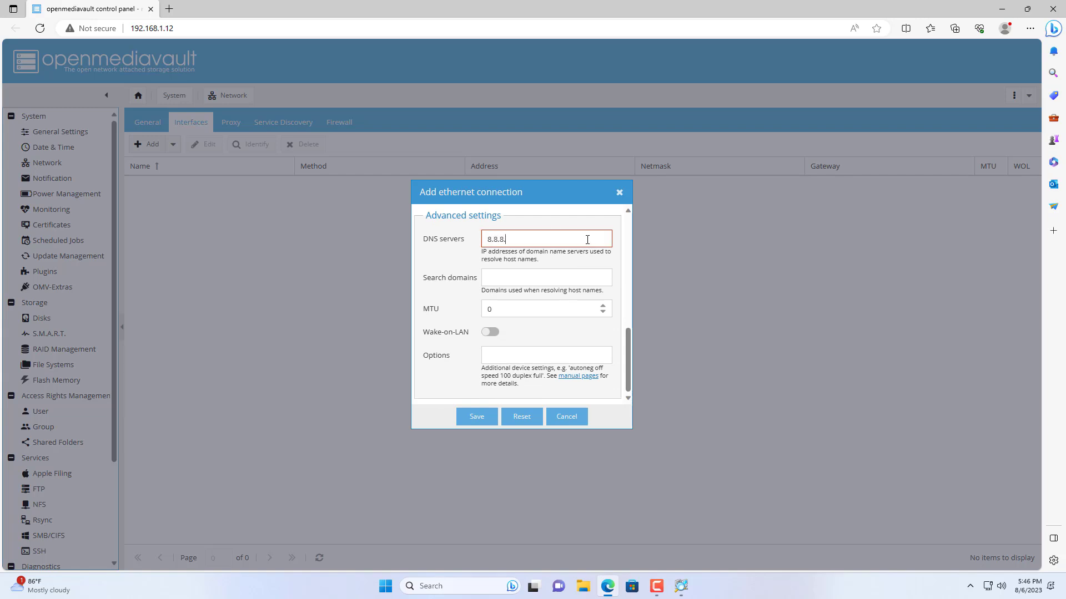
click(476, 417)
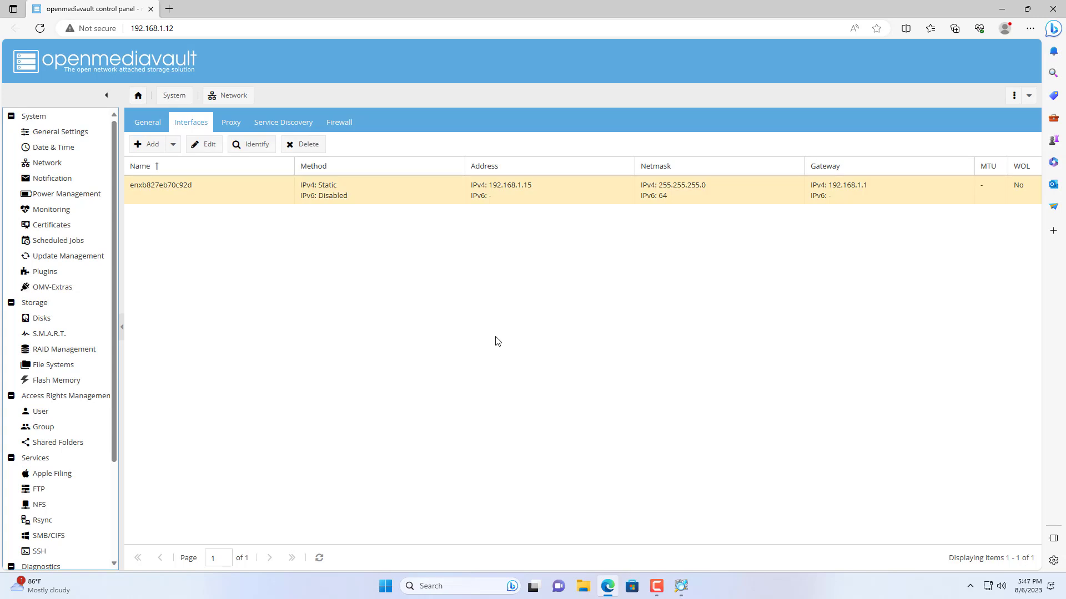
click(156, 28)
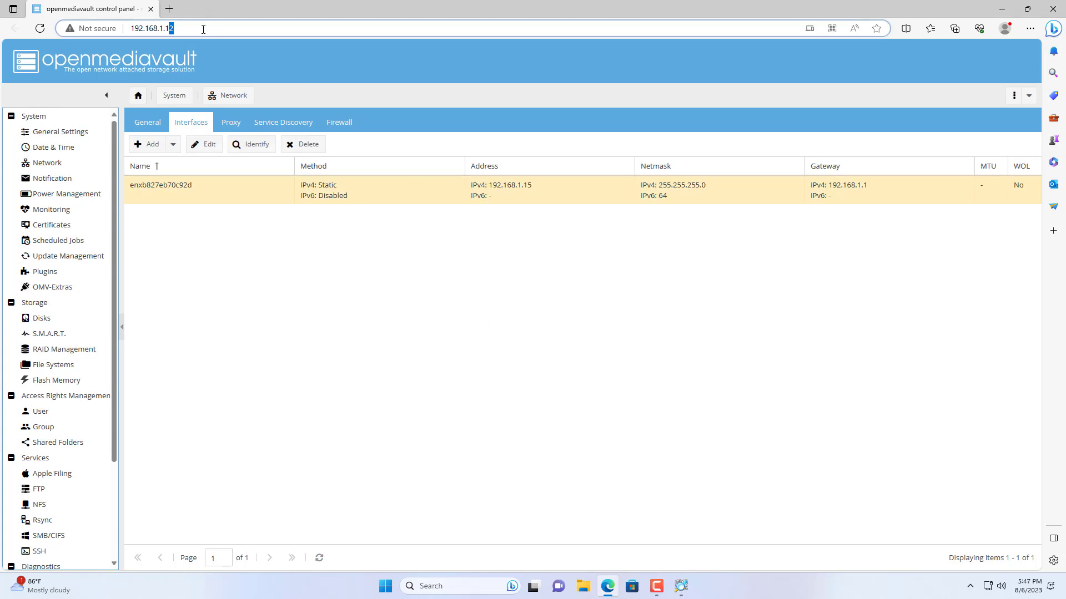
Load the openmediavault panel at 192.168.1.15 and log in as admin
key(Return)
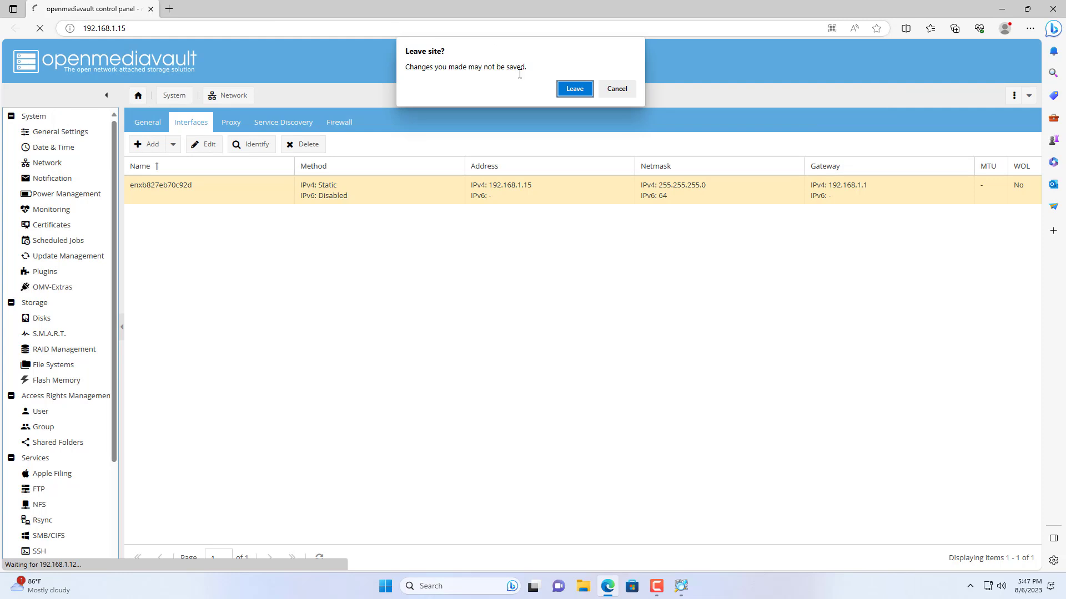
click(573, 89)
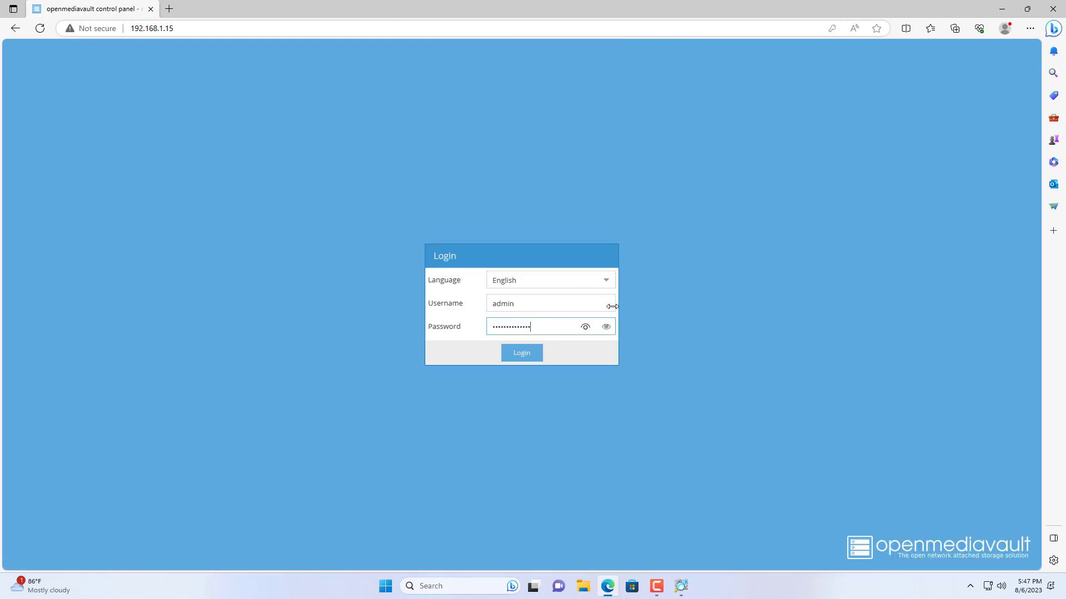
click(583, 327)
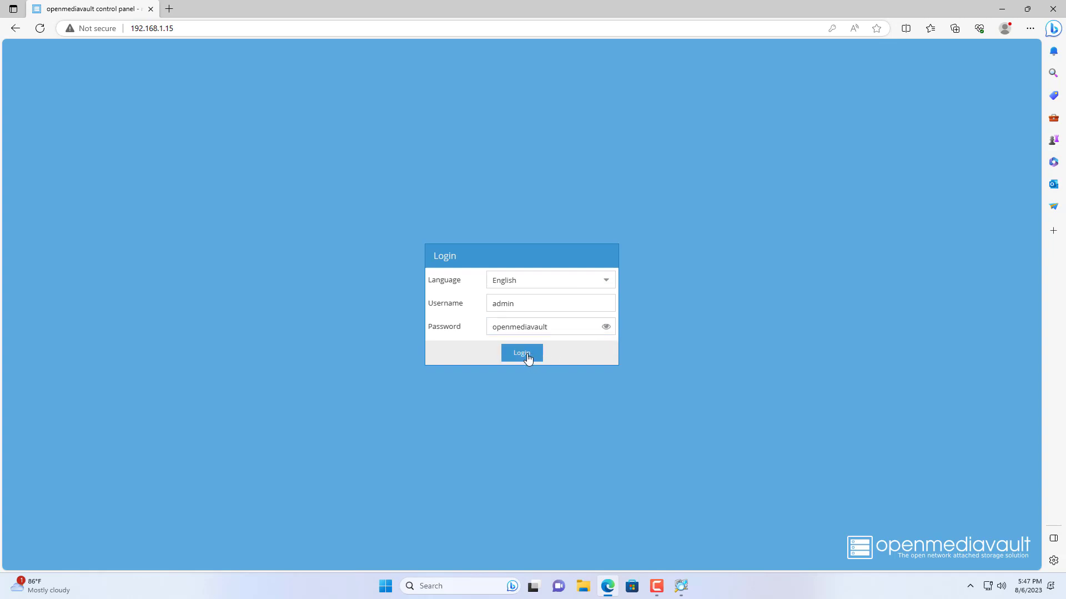
click(521, 353)
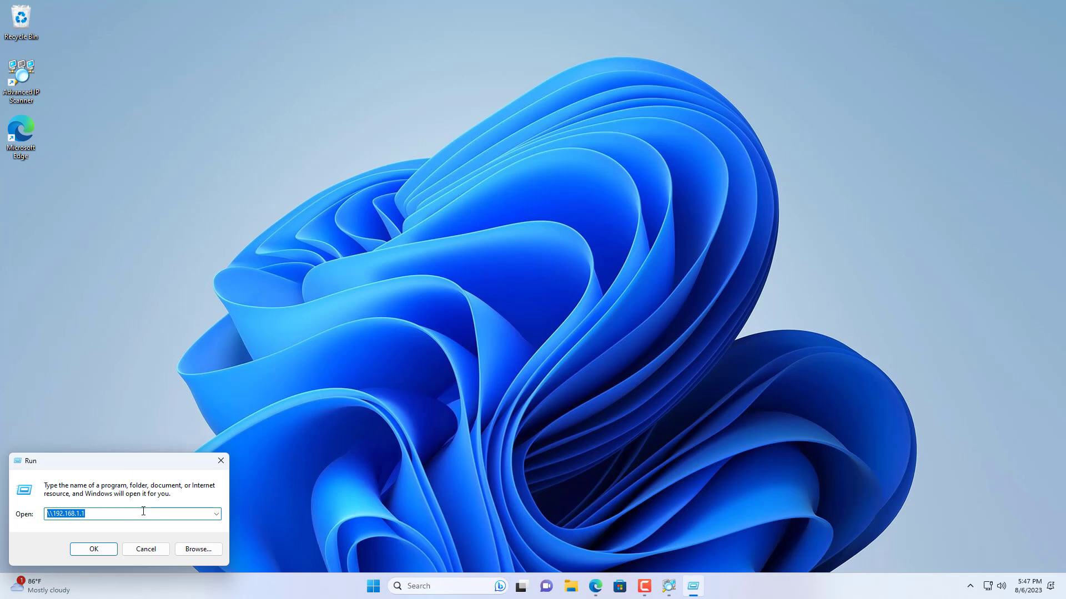
Open \\192.168.1.15, sign in with the network credentials, and enter the Documents share
text(5)
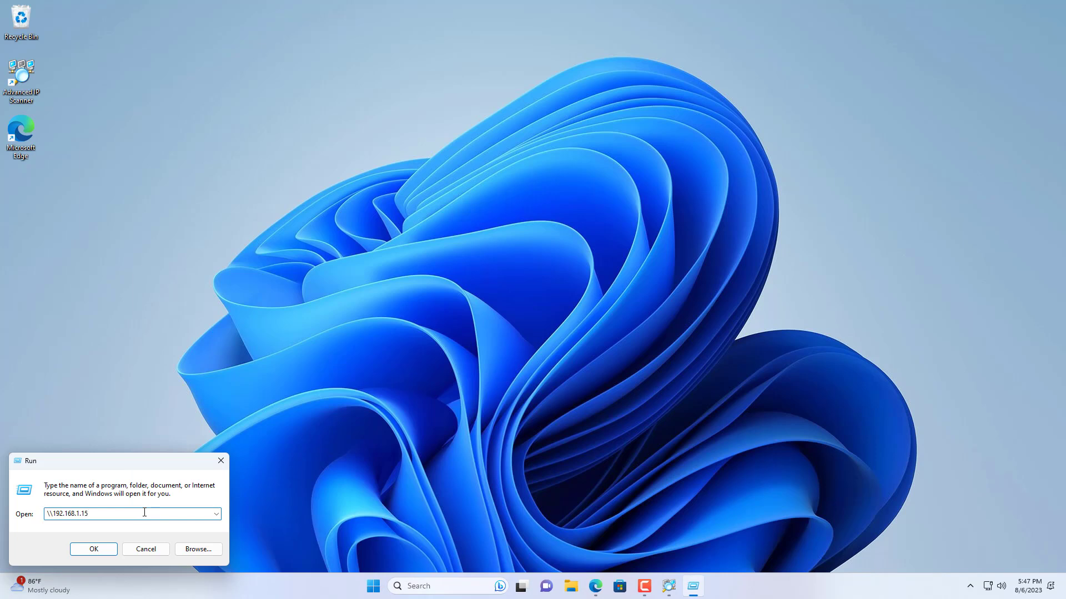
click(93, 549)
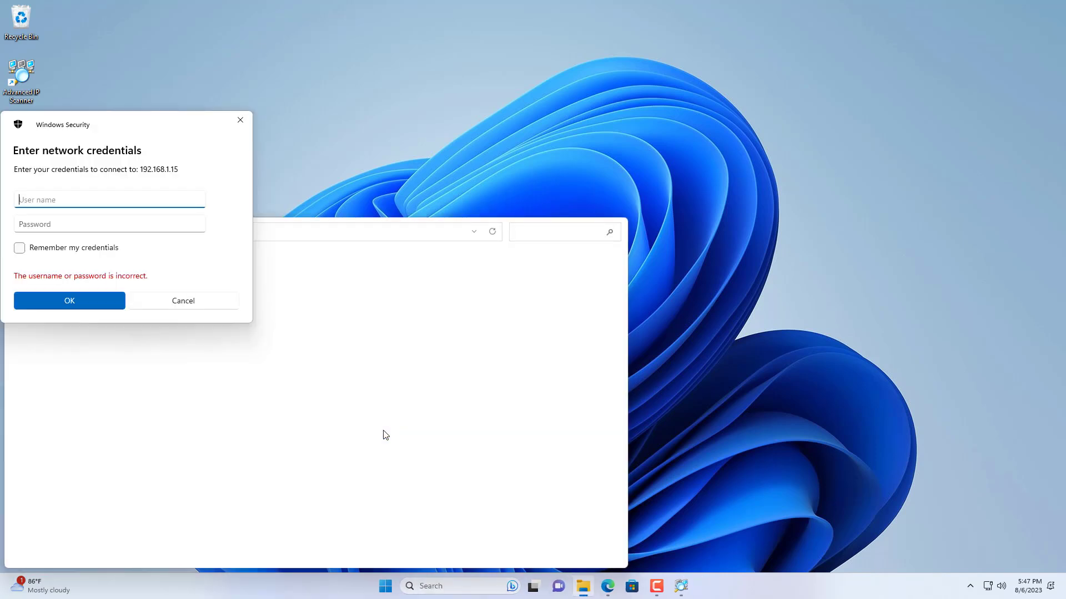
text(netvn)
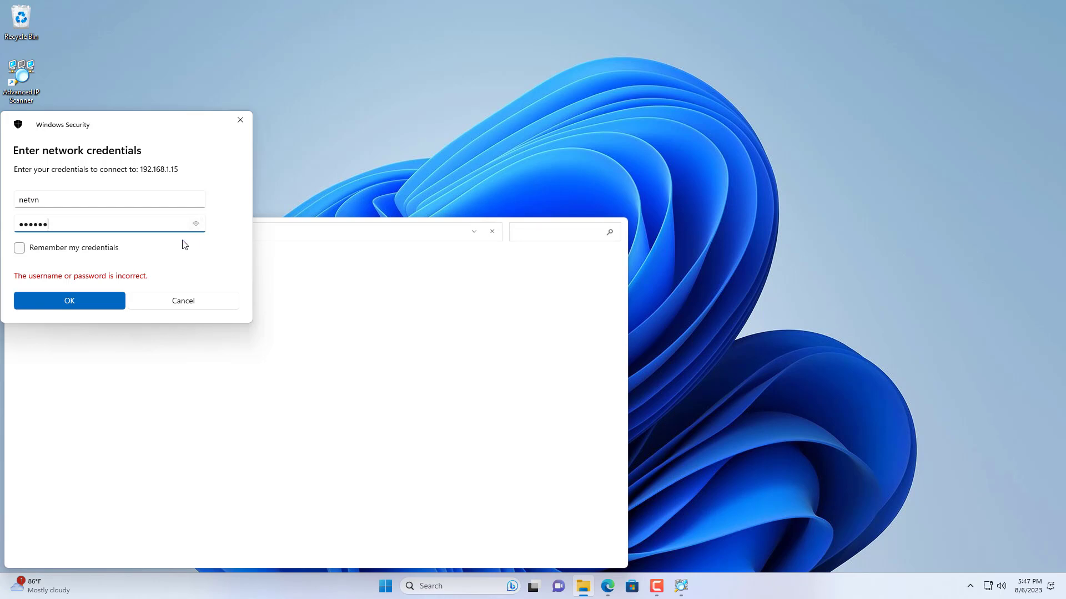
click(68, 300)
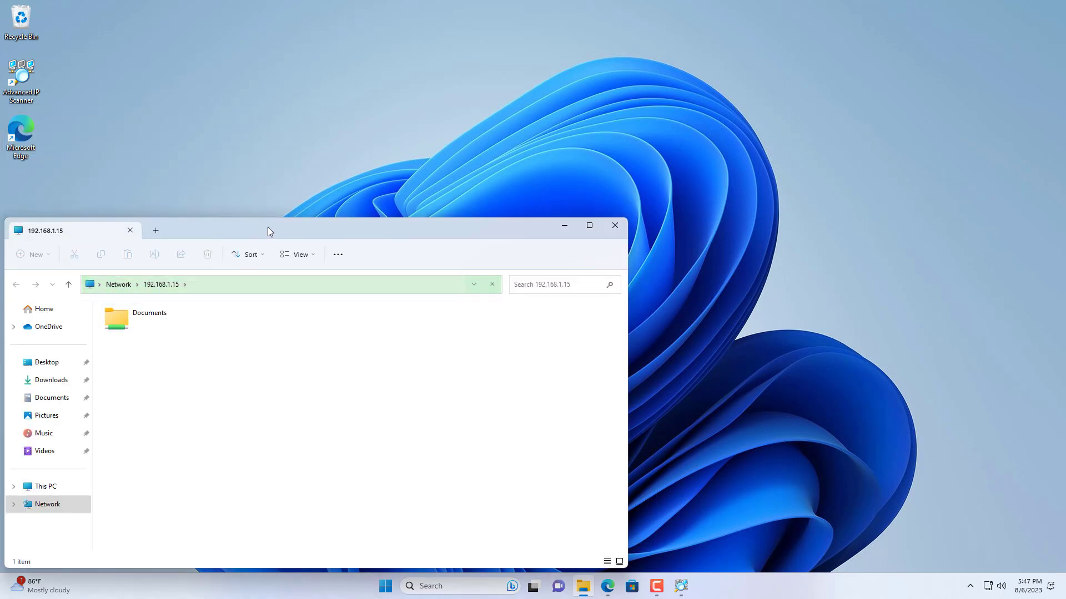
double_click(116, 318)
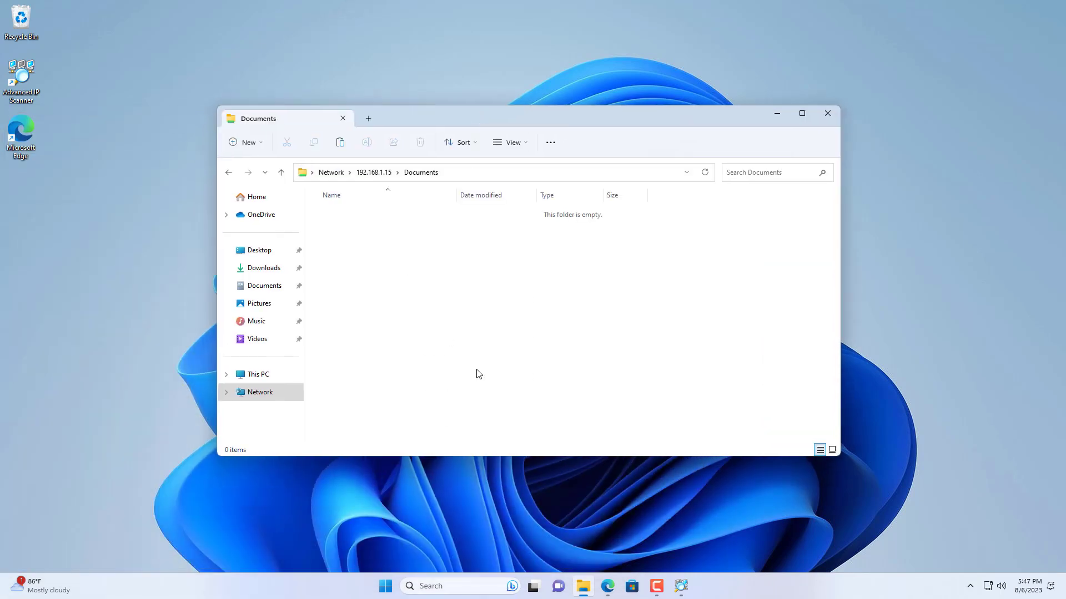
Create a Test text file containing "Thank you", save it, and close Notepad
right_click(479, 374)
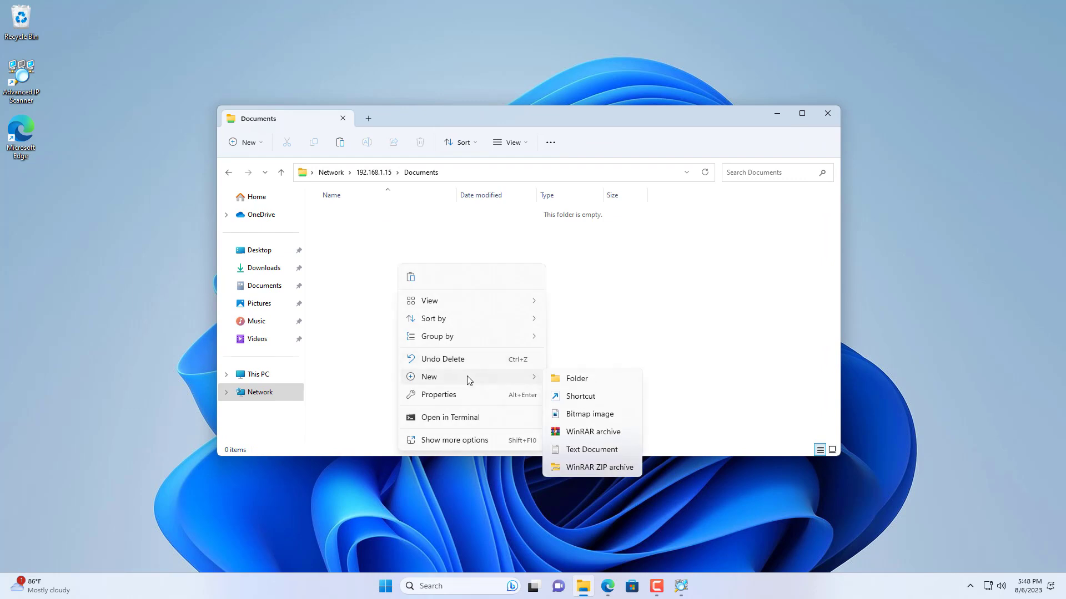
click(591, 449)
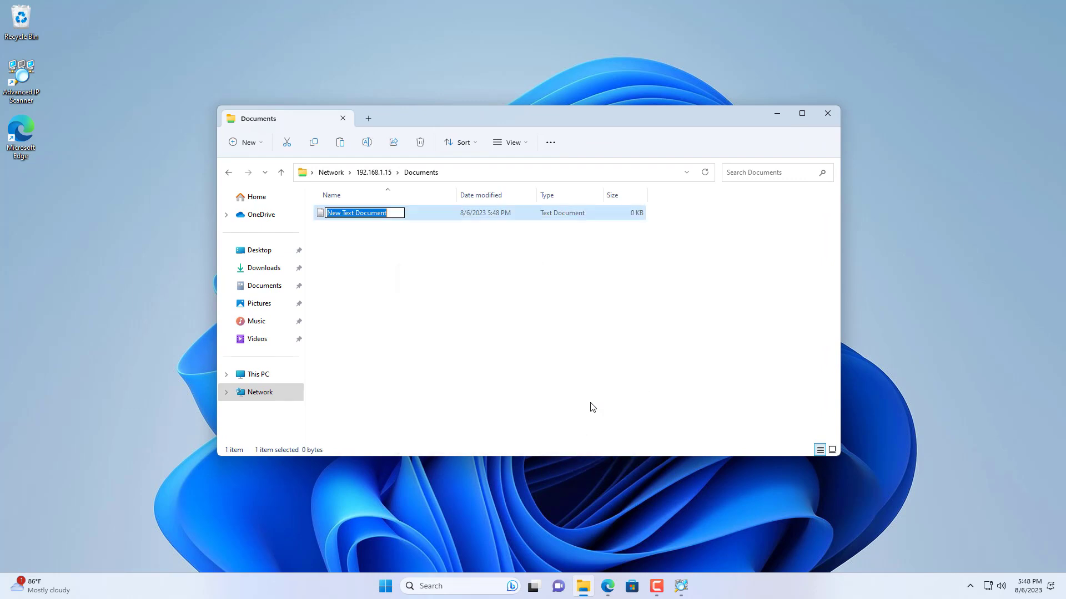
text(Test)
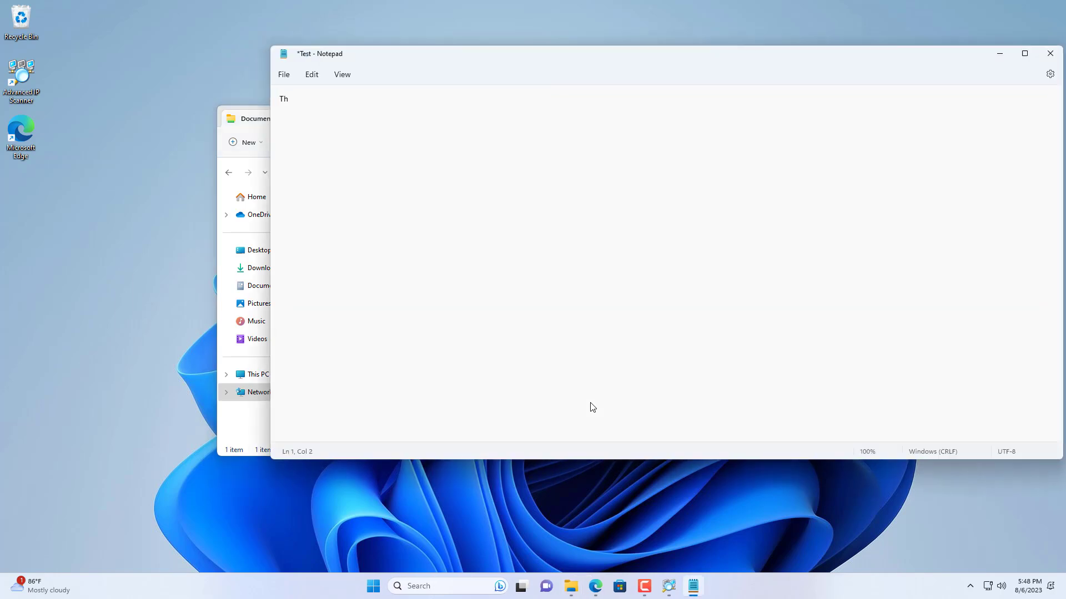
text(ank you)
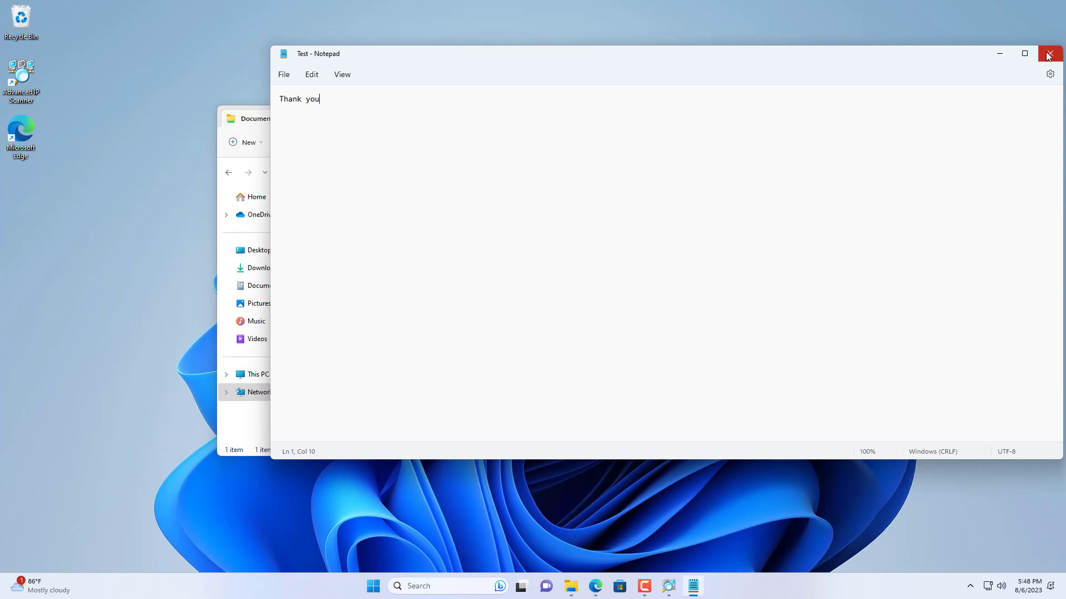
click(1048, 53)
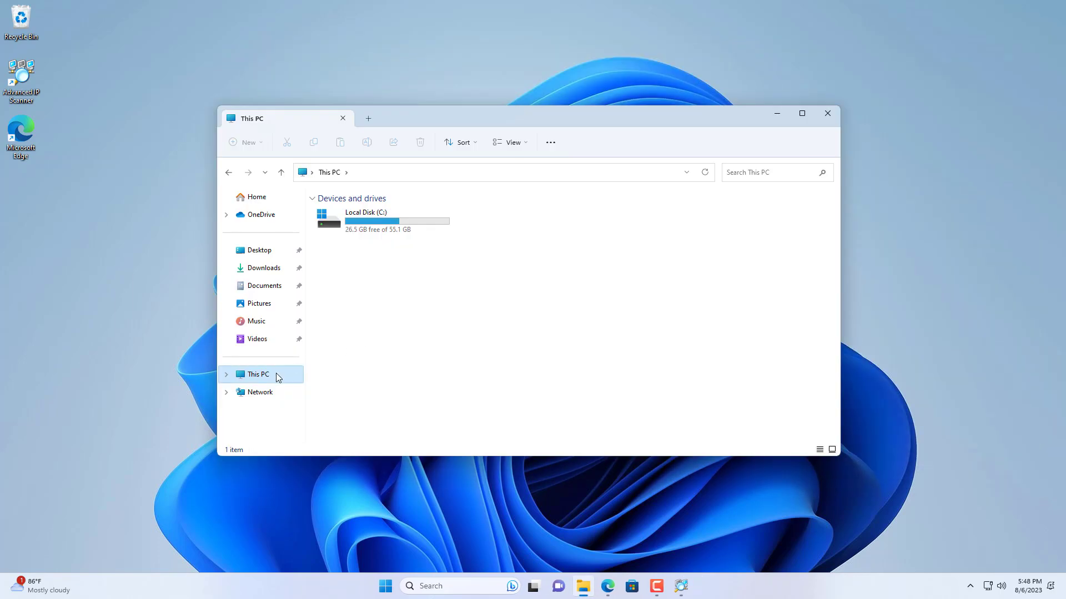
Map drive Z: to \\192.168.1.15\Documents from This PC, reconnecting at sign-in
right_click(257, 374)
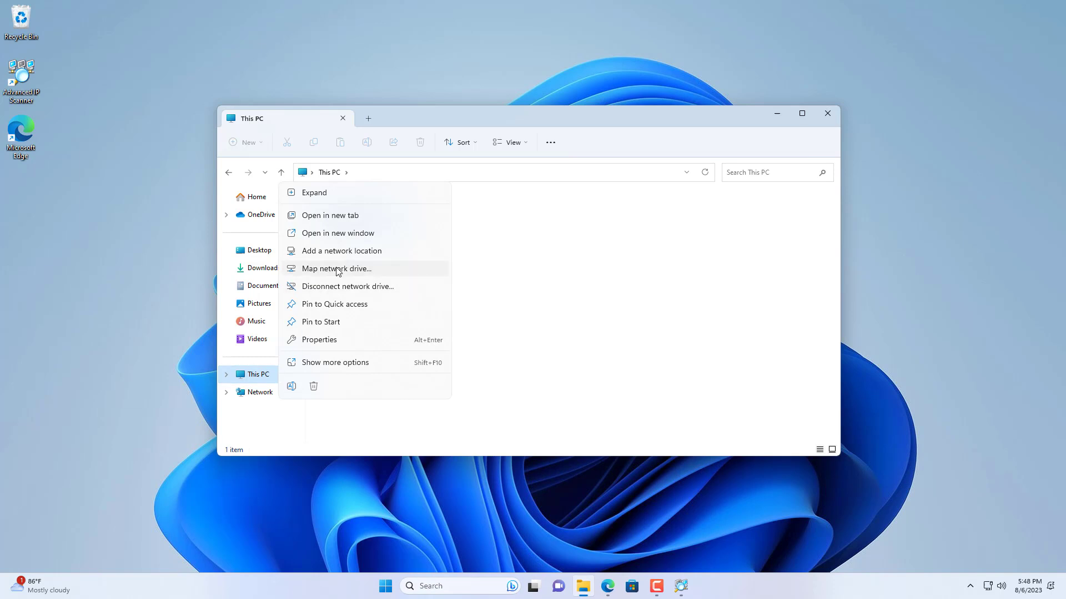
click(336, 269)
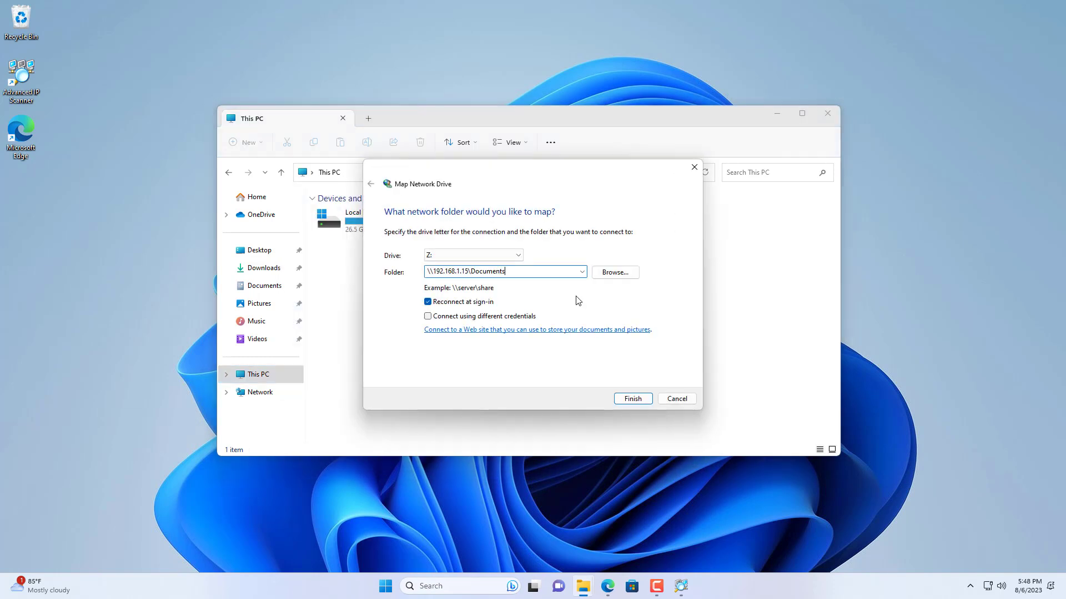
mouse_move(529, 321)
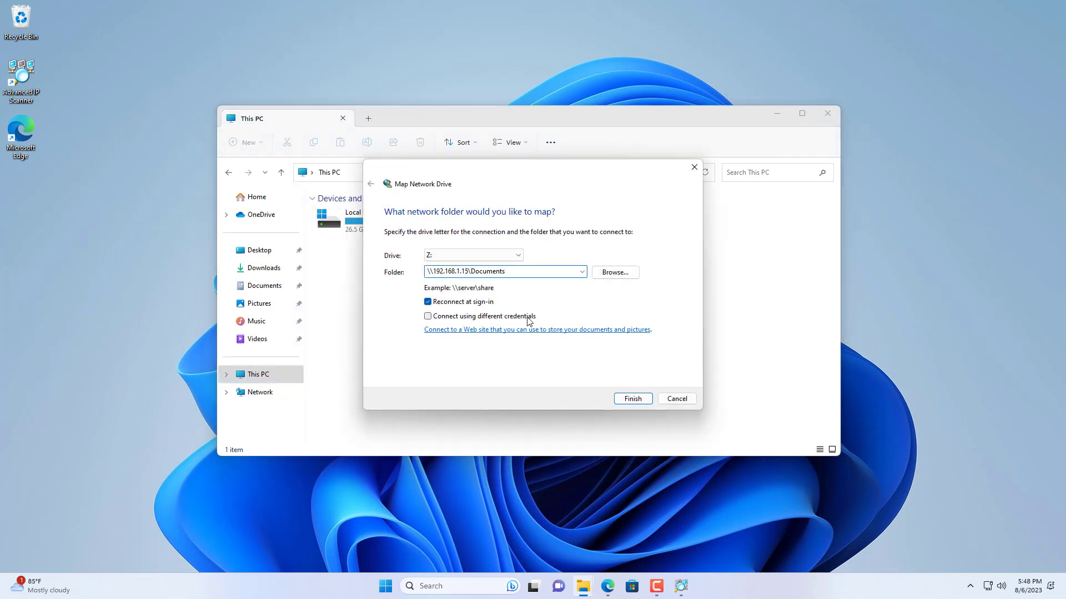